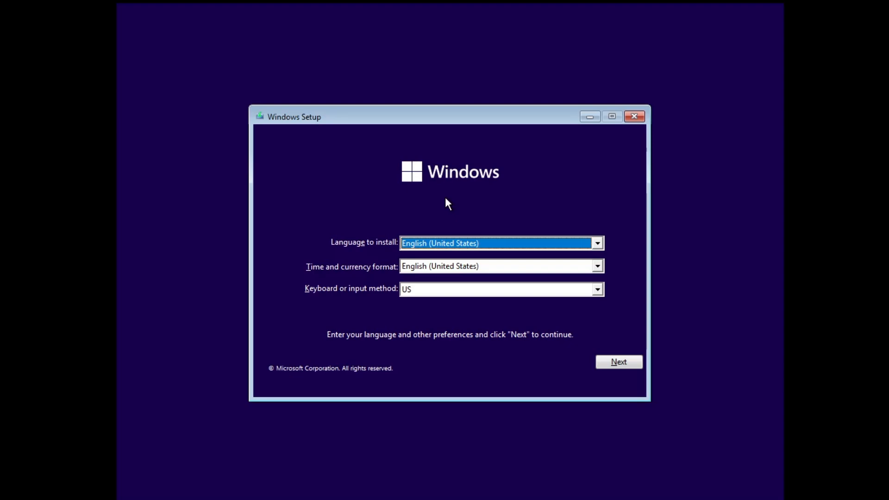
# - Change the time and currency format to English (World), keeping English (United States) as the language
pyautogui.click(500, 265)
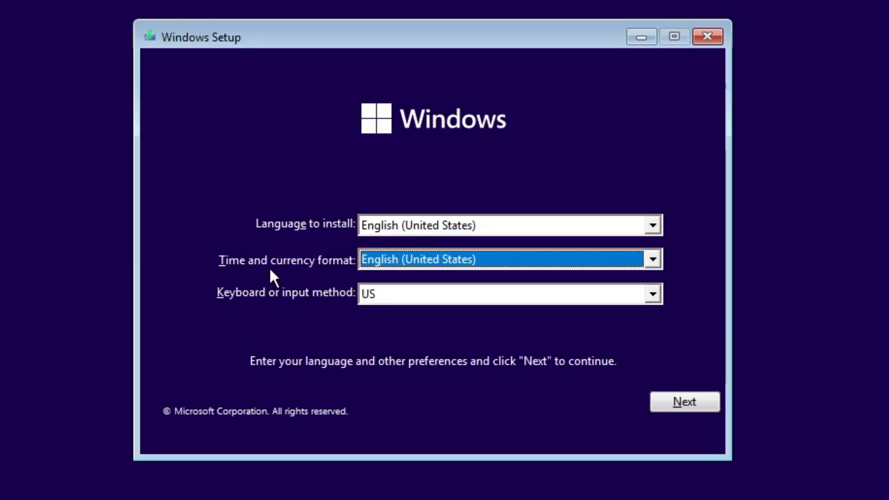
pyautogui.moveTo(397, 275)
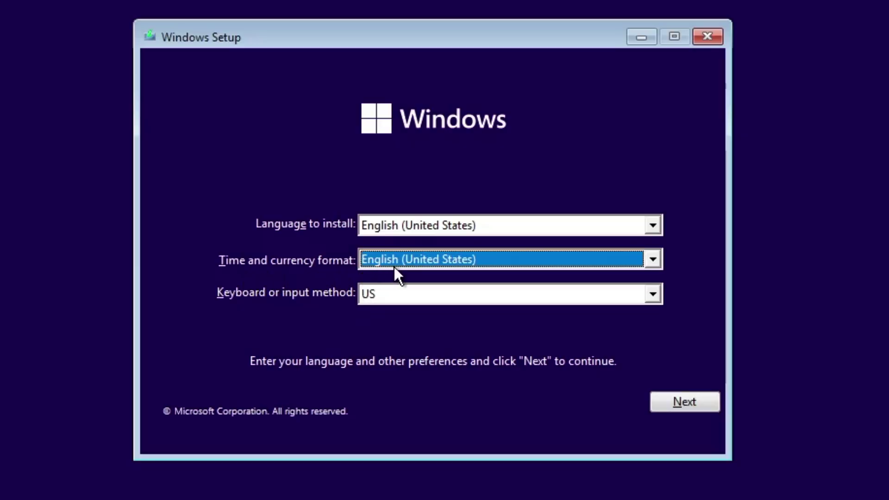
pyautogui.click(651, 260)
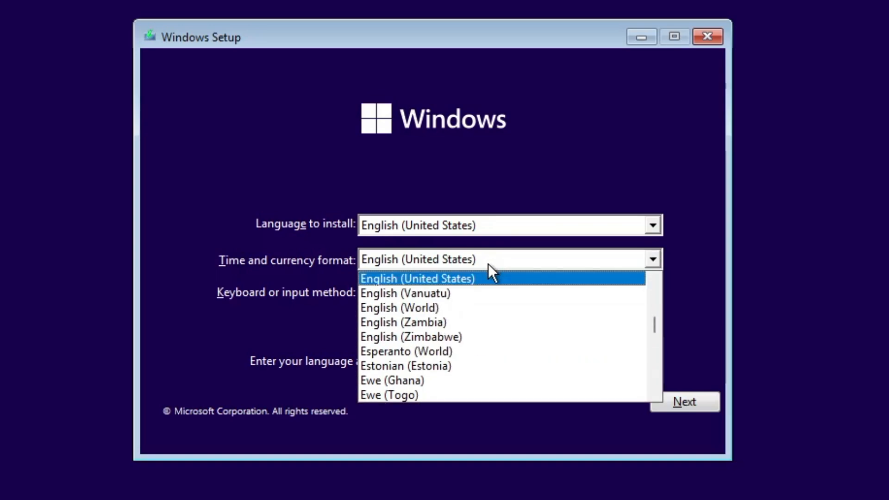
pyautogui.moveTo(450, 290)
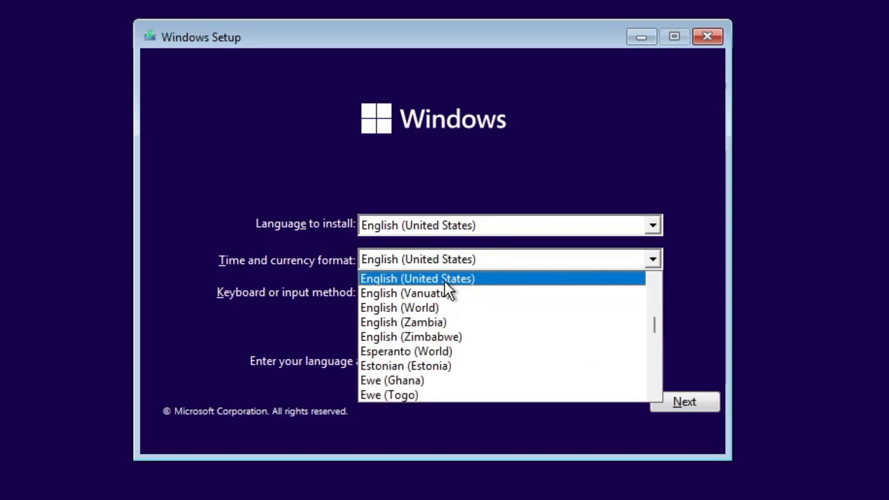
pyautogui.moveTo(414, 308)
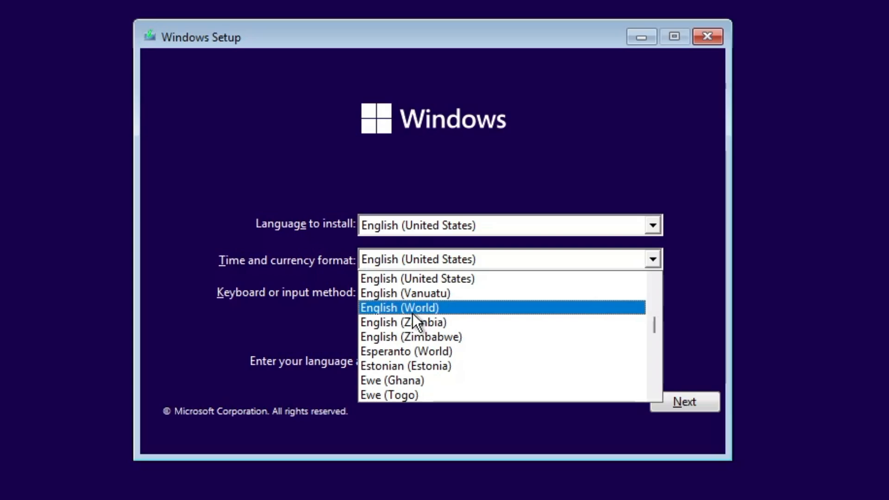
pyautogui.click(398, 308)
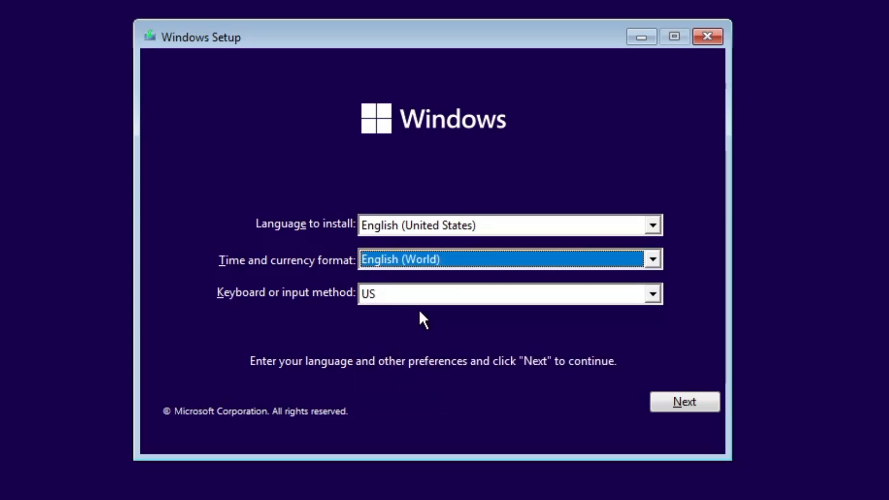
pyautogui.moveTo(684, 401)
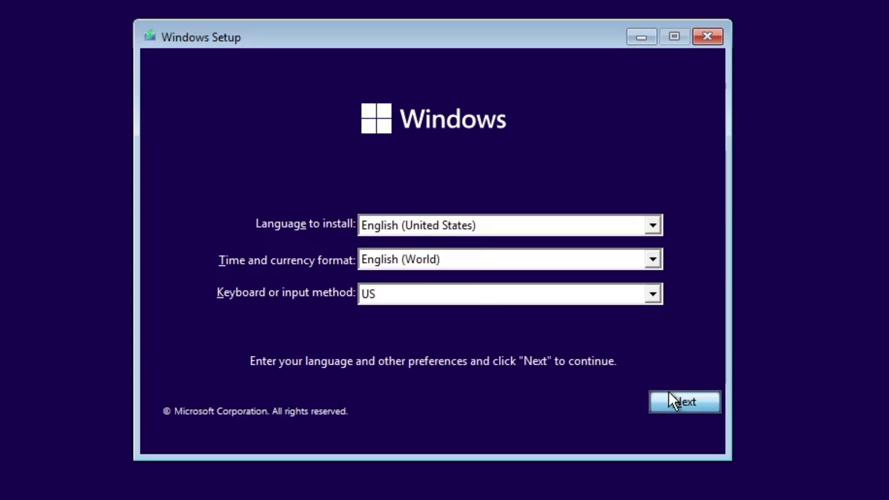
# - Skip the product key and choose Windows 11 Pro as the edition
pyautogui.click(684, 401)
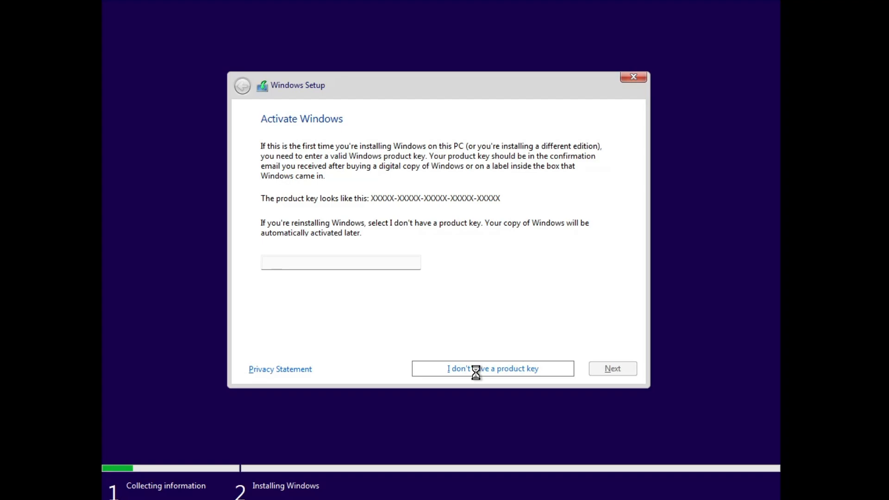
pyautogui.click(492, 369)
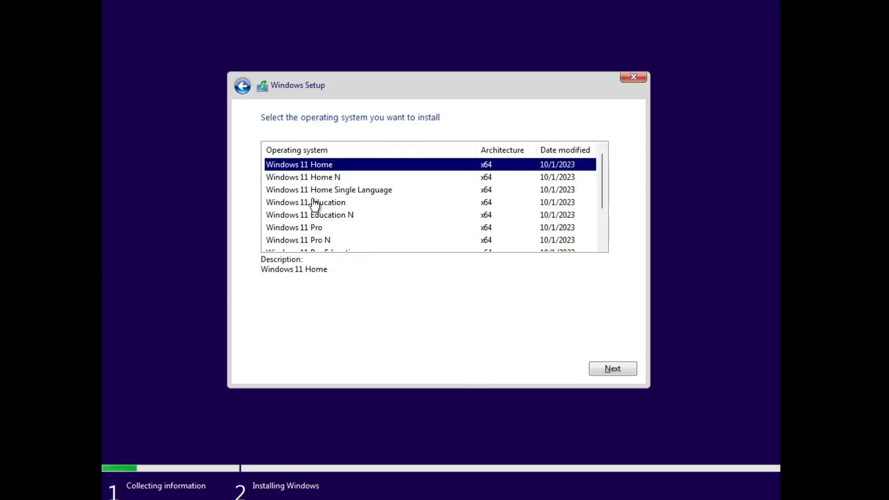
pyautogui.click(294, 227)
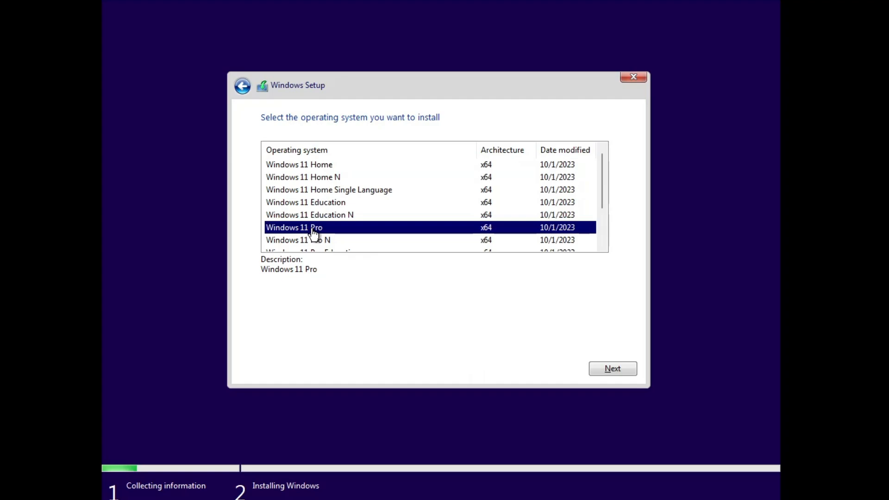
pyautogui.moveTo(374, 205)
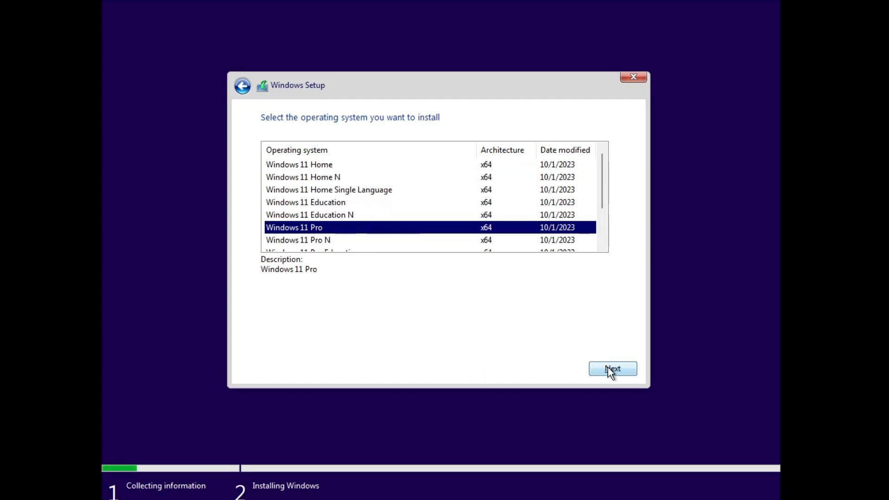
pyautogui.click(611, 369)
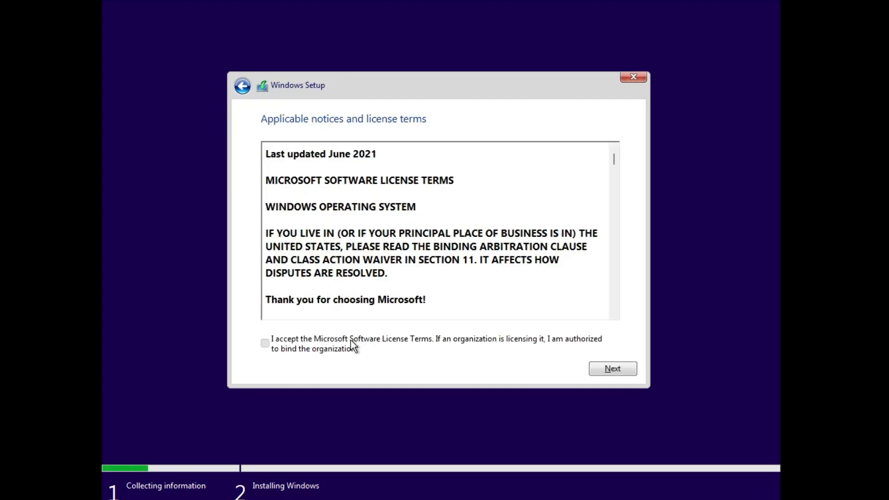
# - Accept the license and run a custom install on Drive 0 Unallocated Space
pyautogui.click(612, 369)
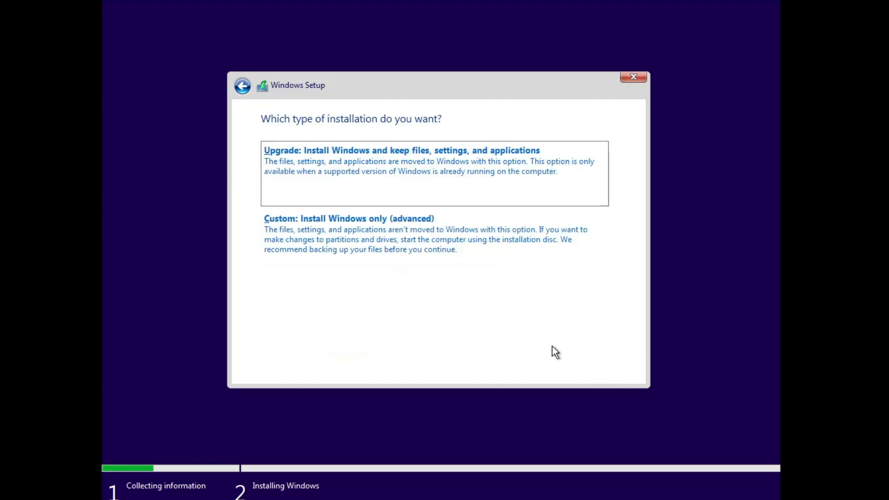
pyautogui.click(348, 218)
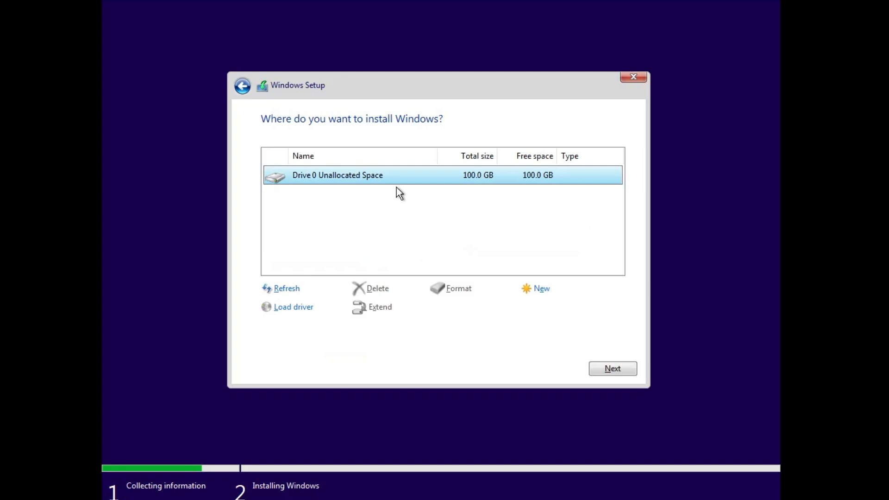
pyautogui.moveTo(391, 215)
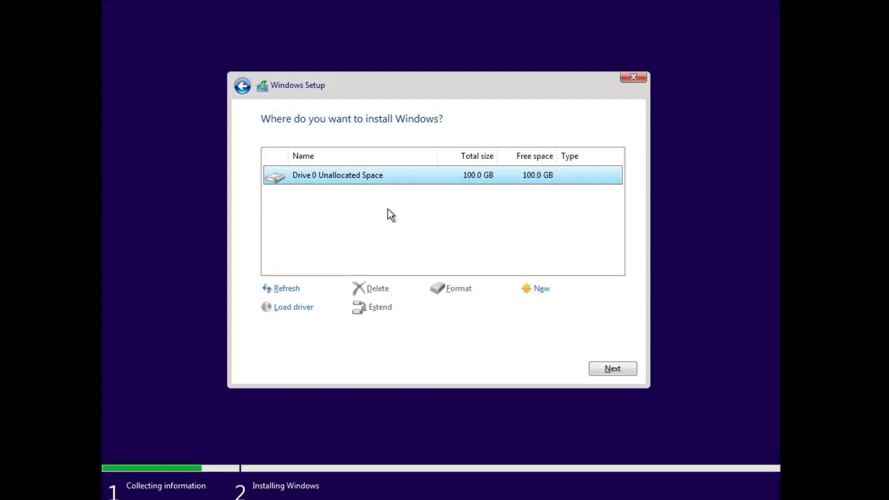
pyautogui.moveTo(363, 180)
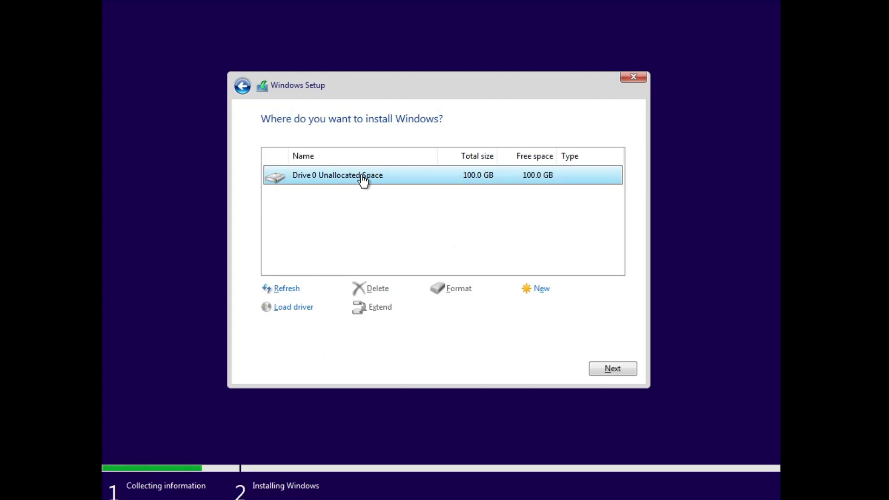
pyautogui.click(612, 368)
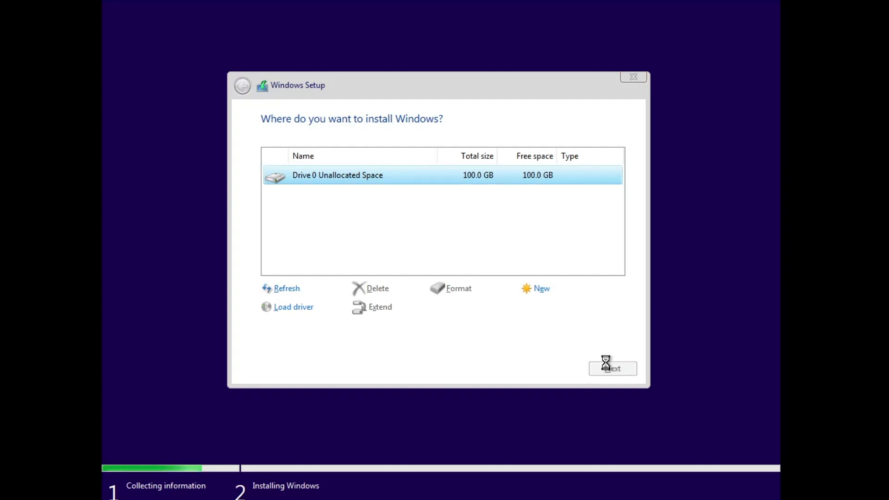
pyautogui.click(612, 368)
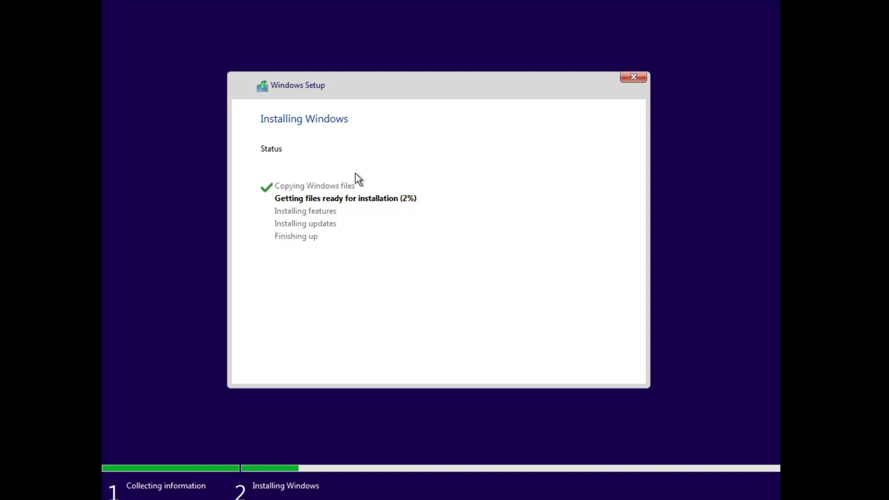
pyautogui.moveTo(396, 219)
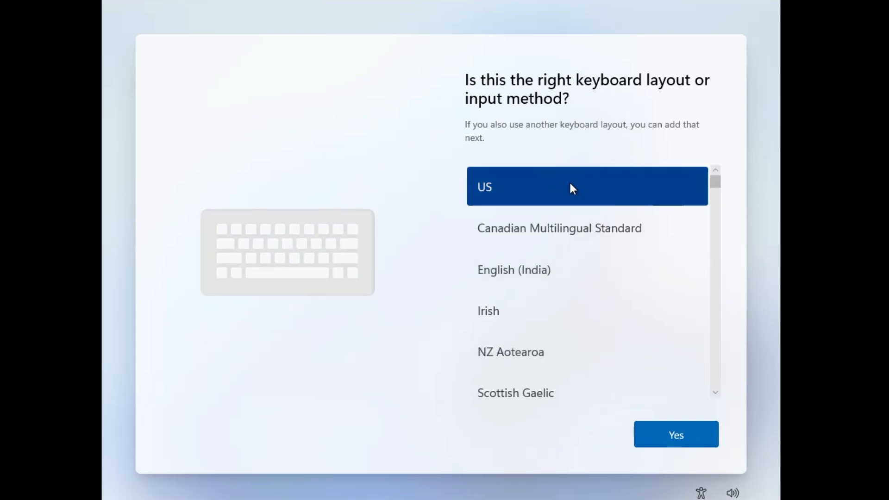
pyautogui.moveTo(703, 468)
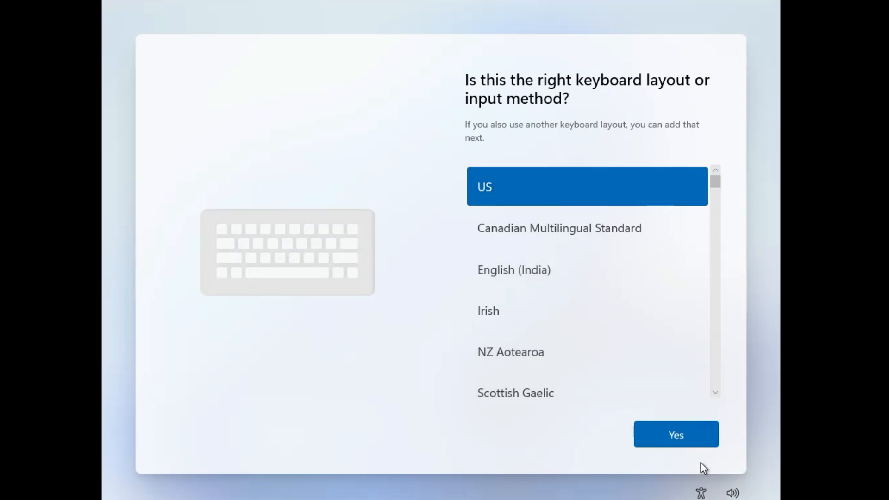
# - Keep the US keyboard, skip a second layout, name the device 'Win', choose work or school
pyautogui.click(675, 435)
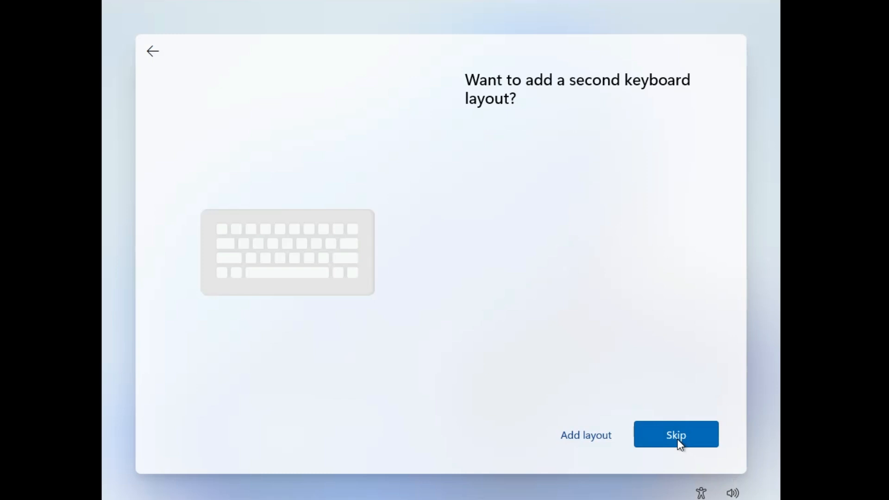
pyautogui.click(674, 434)
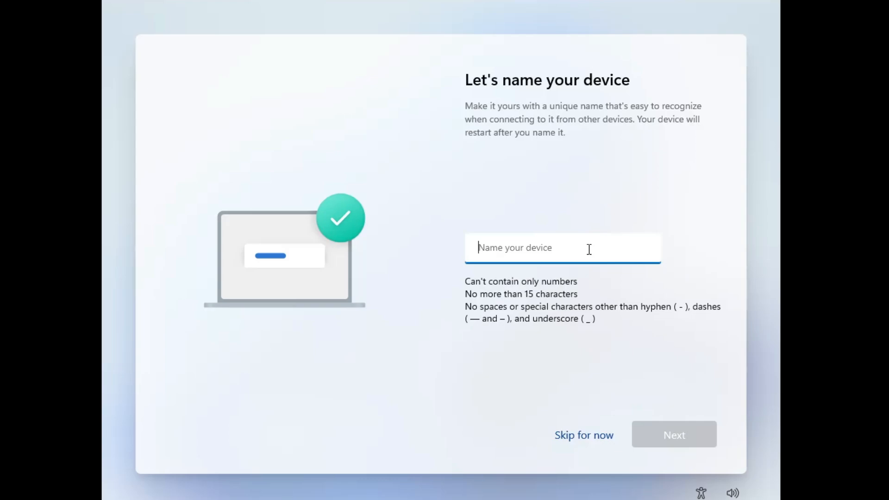
pyautogui.write('Win')
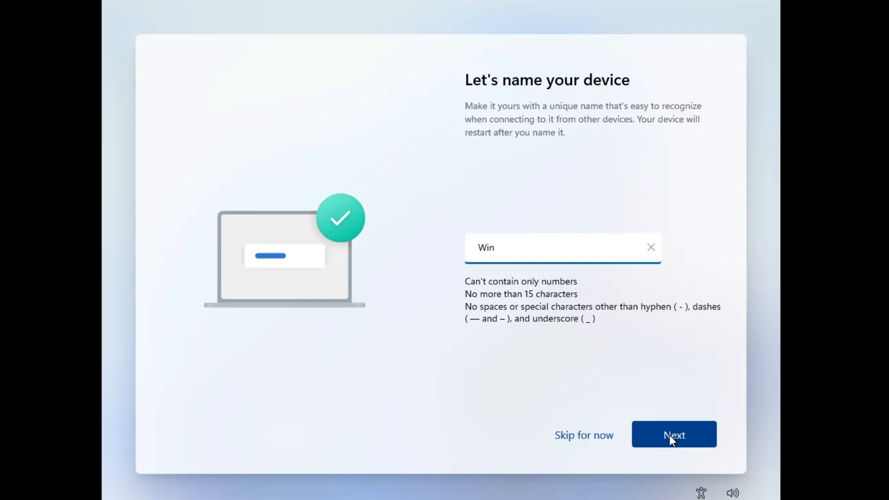
pyautogui.click(673, 434)
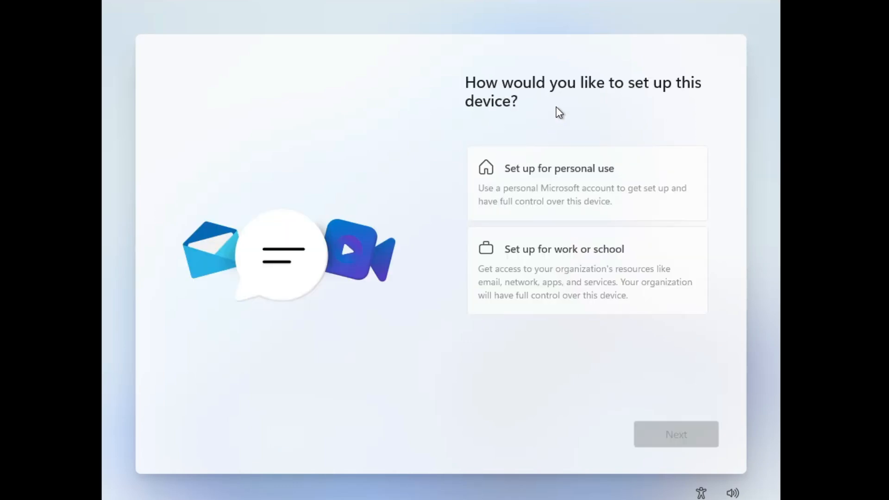
pyautogui.moveTo(607, 124)
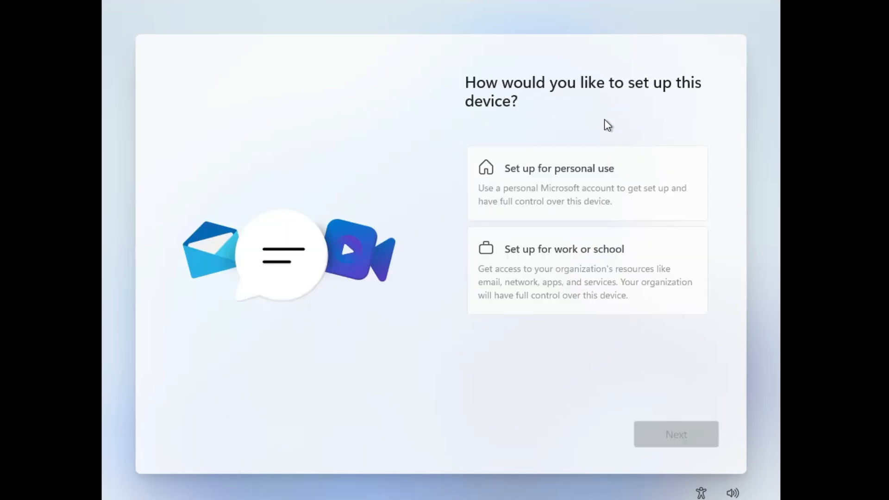
pyautogui.moveTo(585, 245)
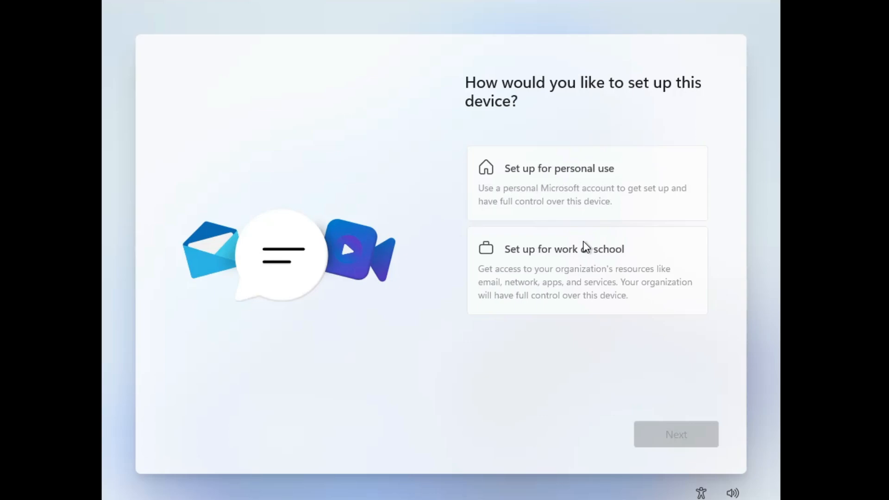
pyautogui.moveTo(561, 262)
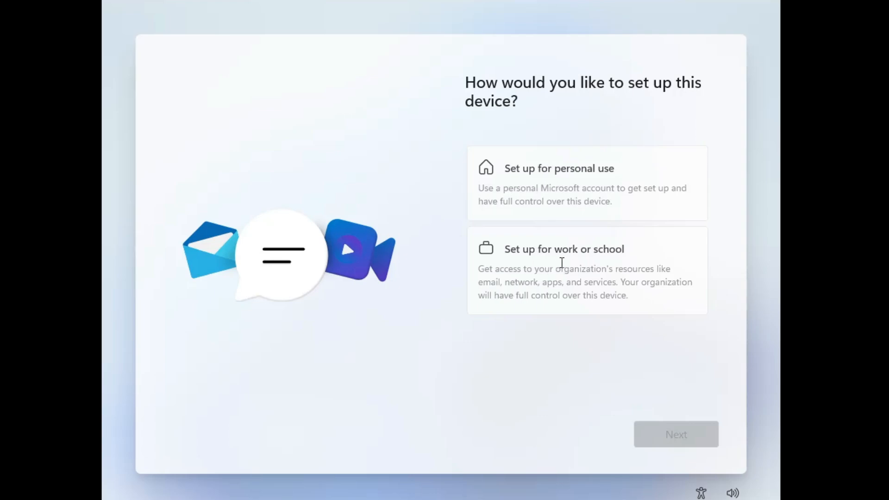
pyautogui.click(586, 271)
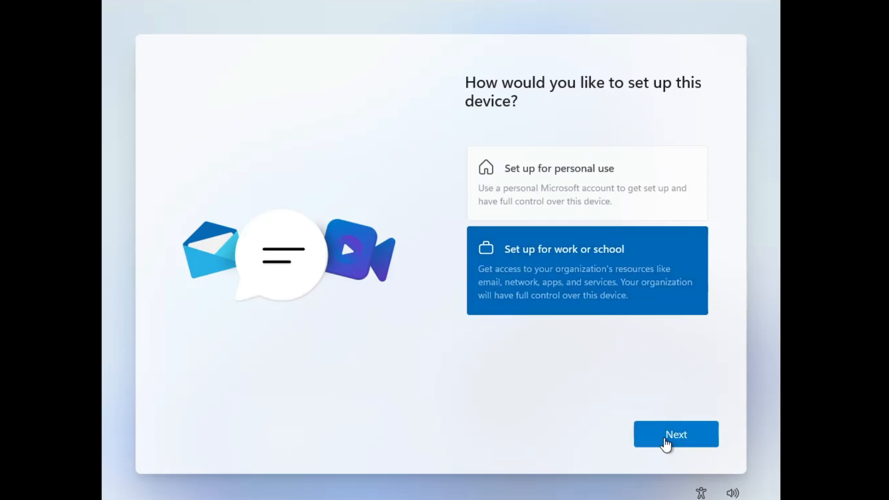
# - Choose to set up without a Microsoft account and name the local account 'DEsktop'
pyautogui.click(675, 434)
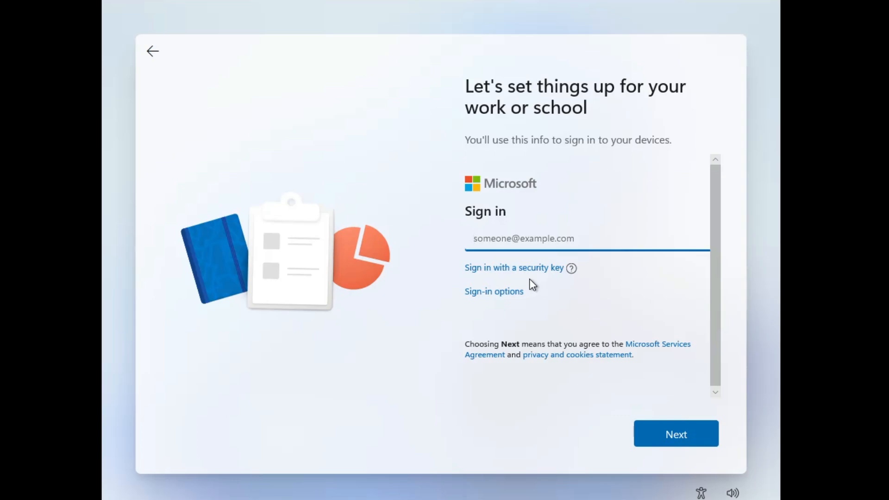
pyautogui.moveTo(494, 290)
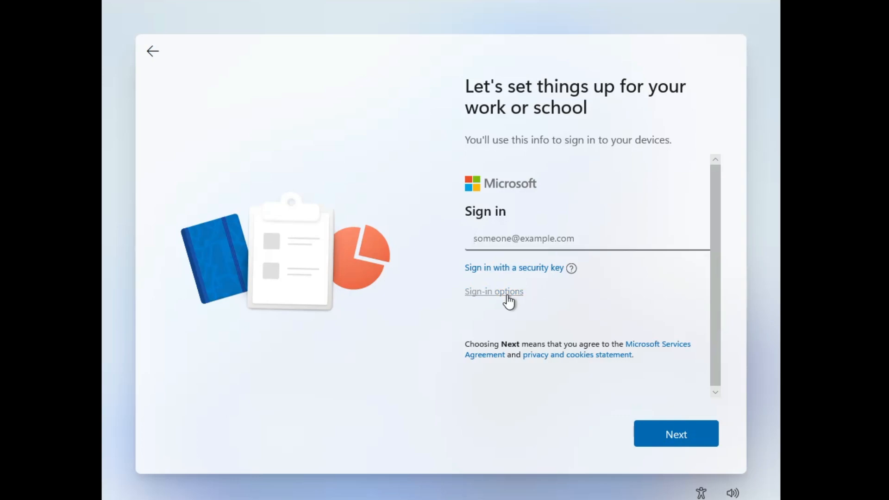
pyautogui.click(493, 291)
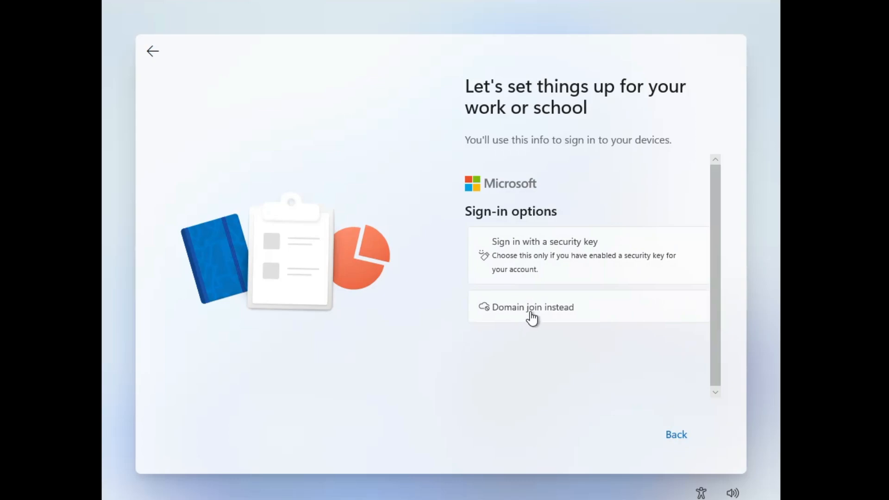
pyautogui.click(532, 306)
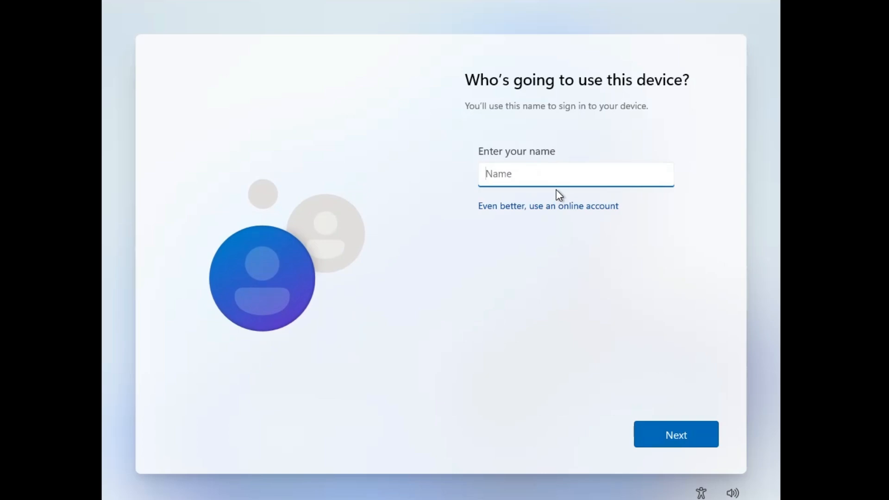
pyautogui.write('DEsktop')
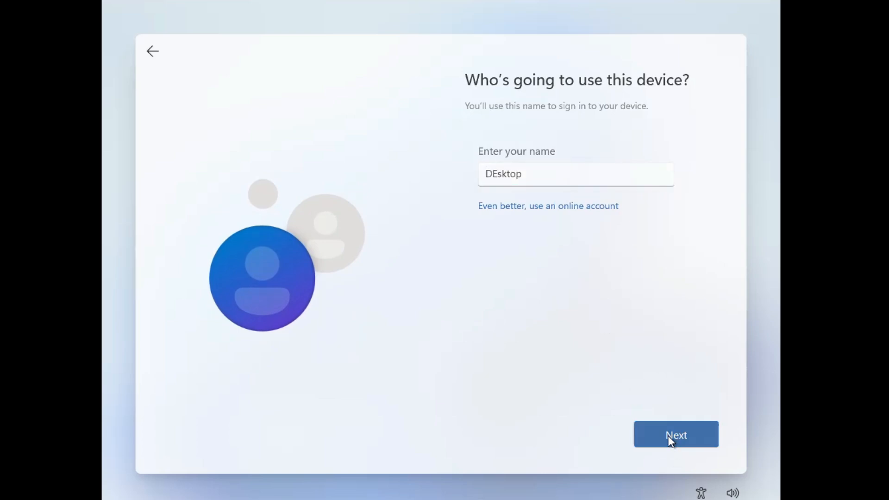
pyautogui.click(675, 435)
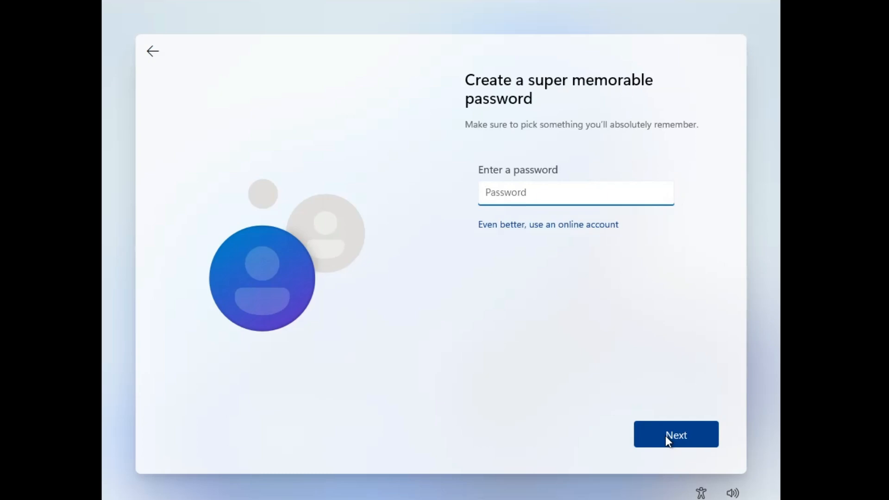
# - Set and confirm the password, then answer the first pet's name security question
pyautogui.click(675, 434)
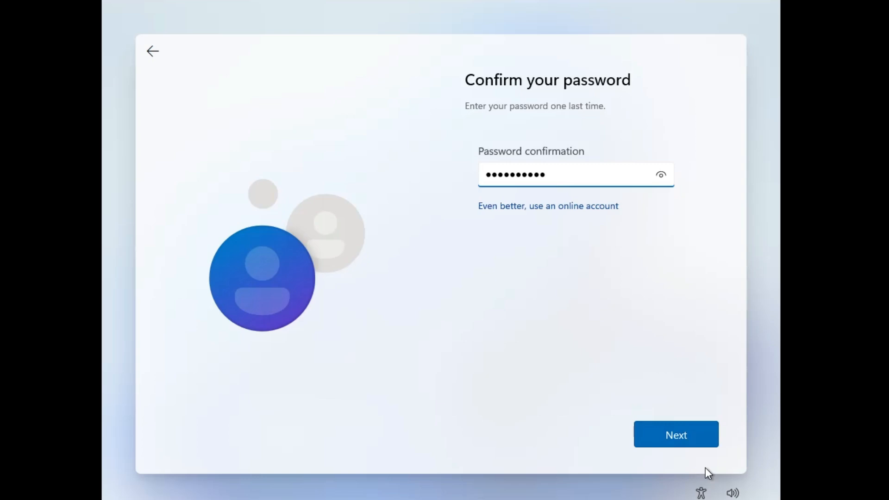
pyautogui.click(674, 434)
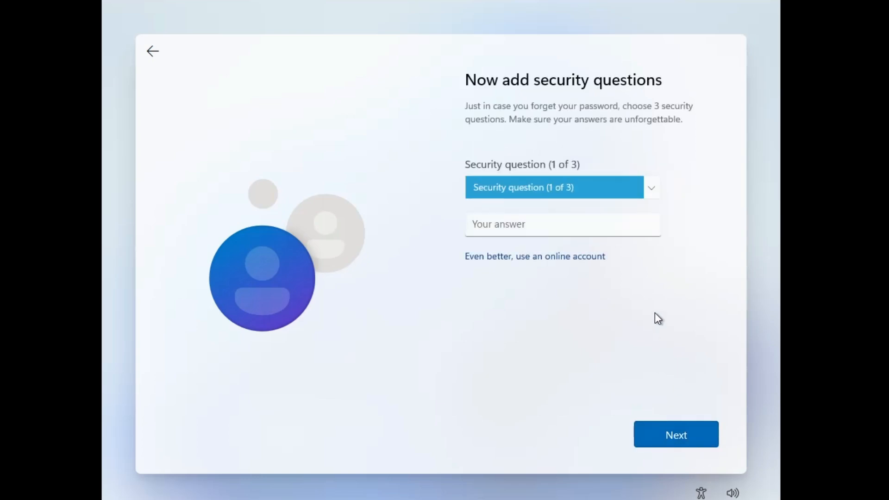
pyautogui.moveTo(638, 189)
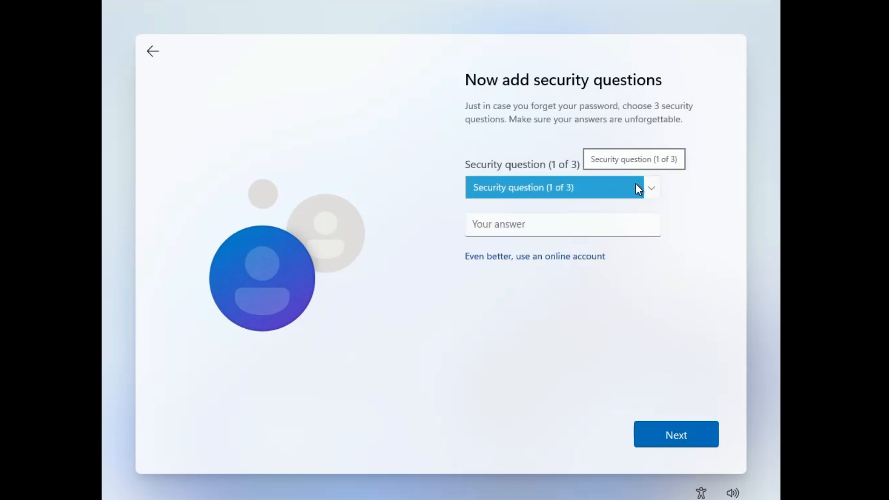
pyautogui.click(561, 187)
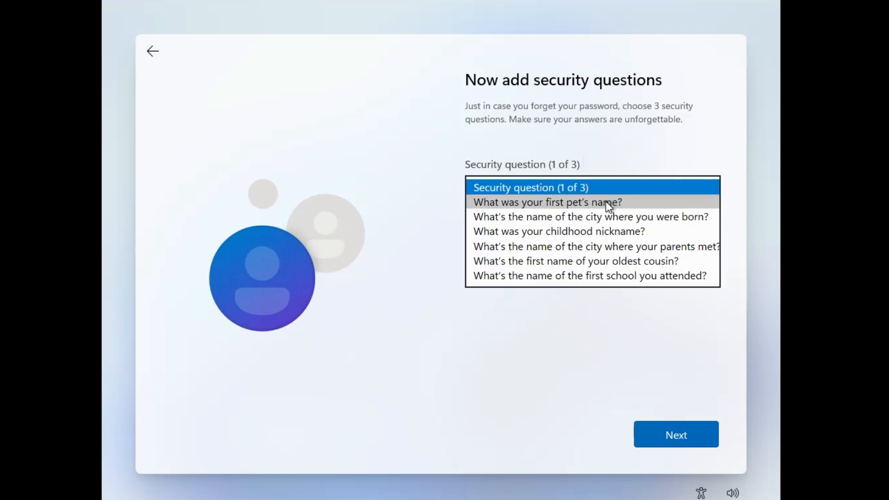
pyautogui.click(547, 201)
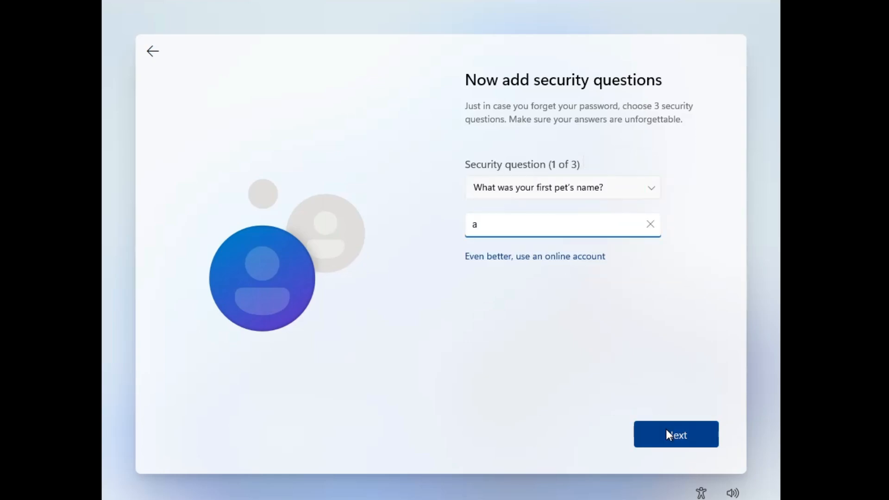
pyautogui.click(674, 434)
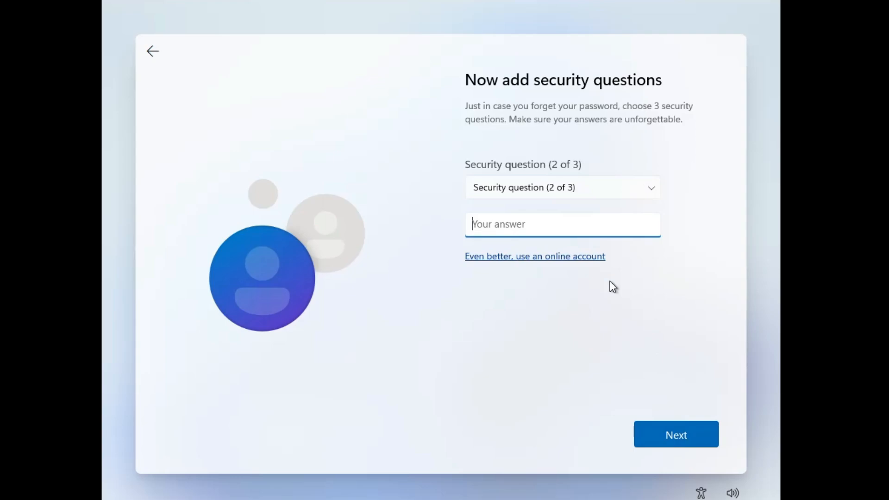
# - Turn off location access, review the remaining privacy options, and accept them to finish setup
pyautogui.click(674, 435)
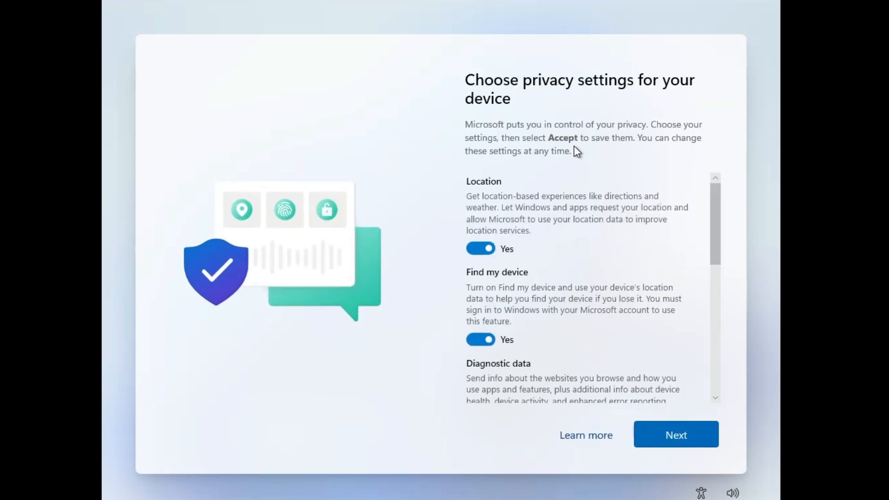
pyautogui.moveTo(506, 212)
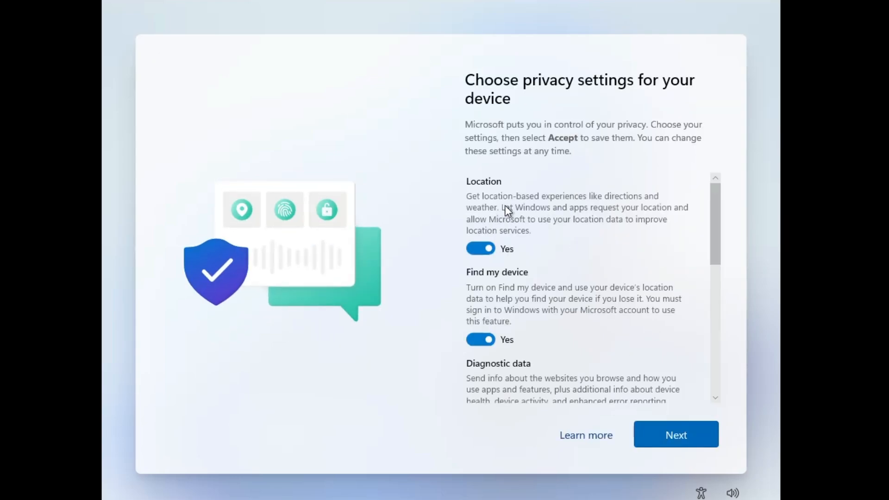
pyautogui.click(480, 248)
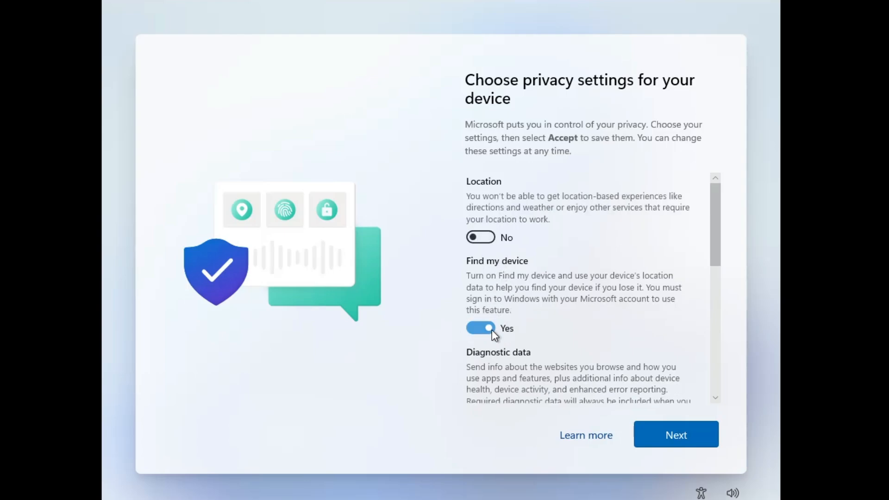
pyautogui.scroll(-3)
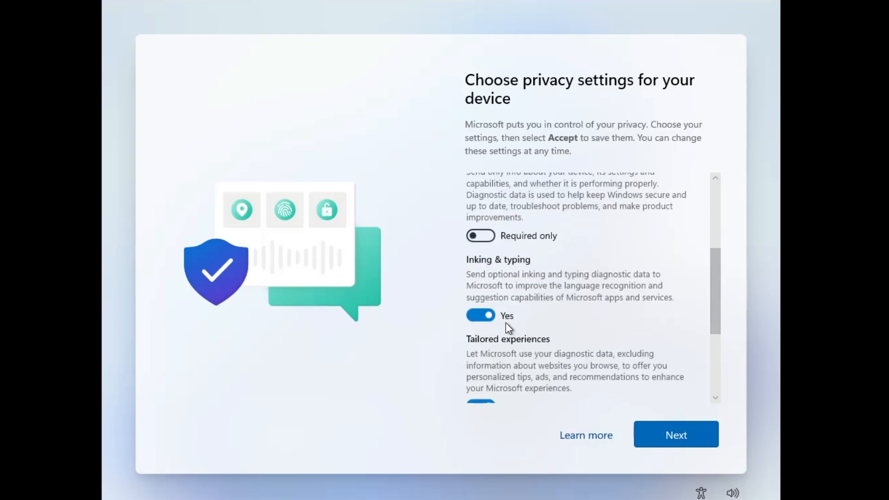
pyautogui.scroll(-3)
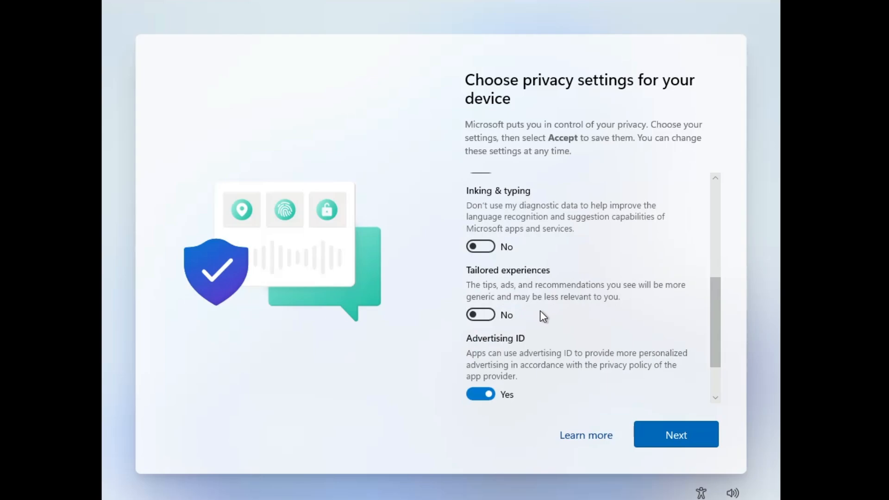
pyautogui.scroll(-3)
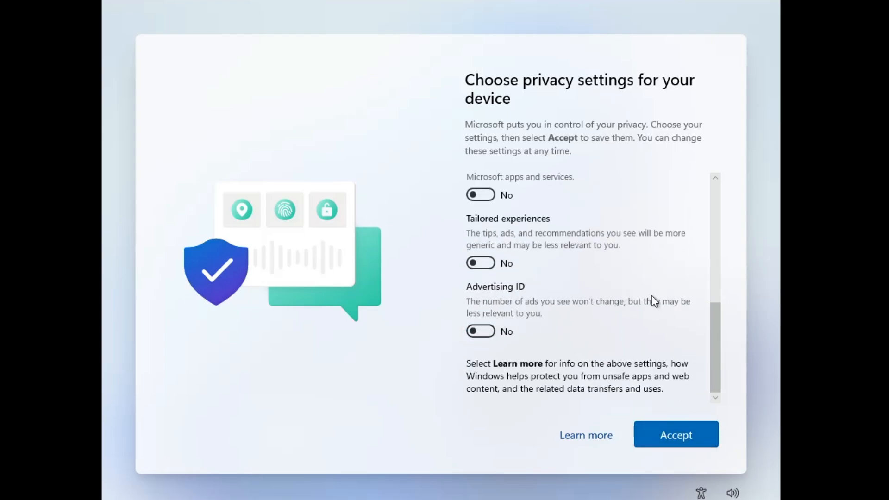
pyautogui.click(675, 435)
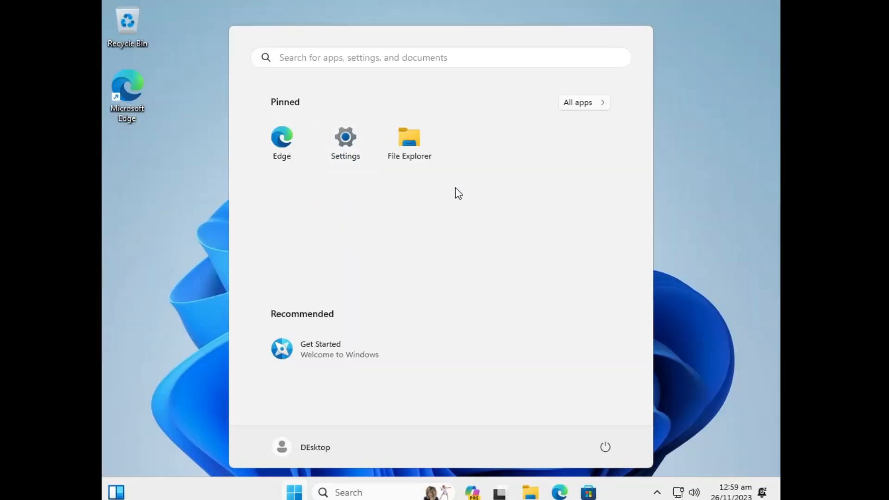
pyautogui.moveTo(465, 120)
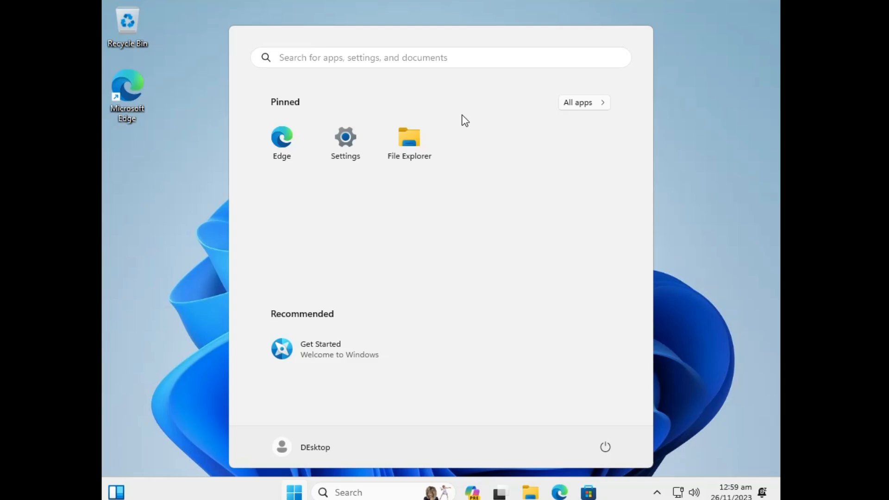
pyautogui.moveTo(474, 270)
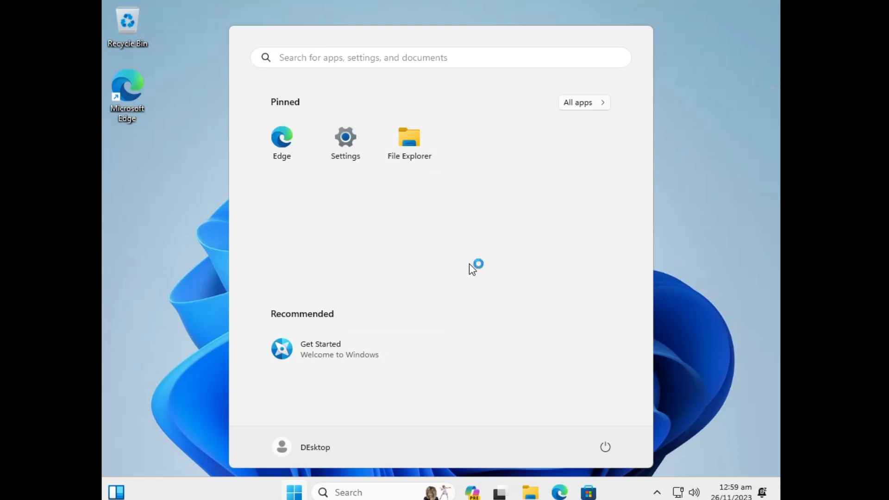
pyautogui.moveTo(472, 270)
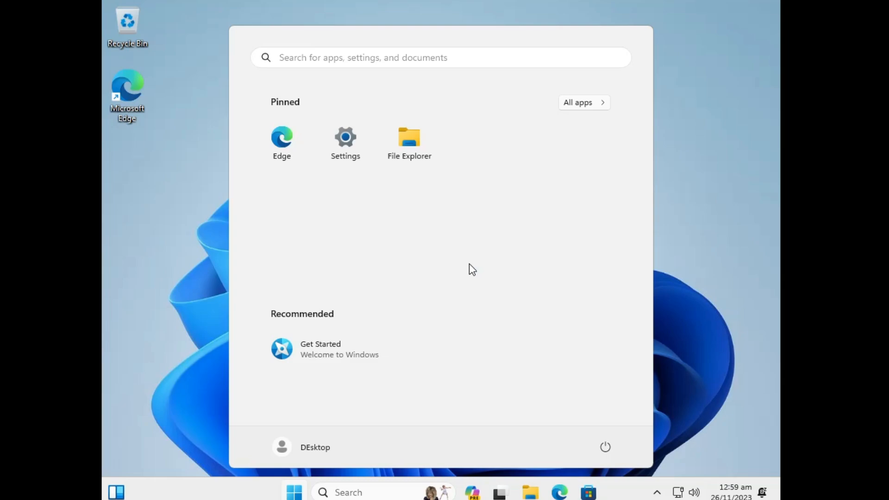
pyautogui.moveTo(584, 103)
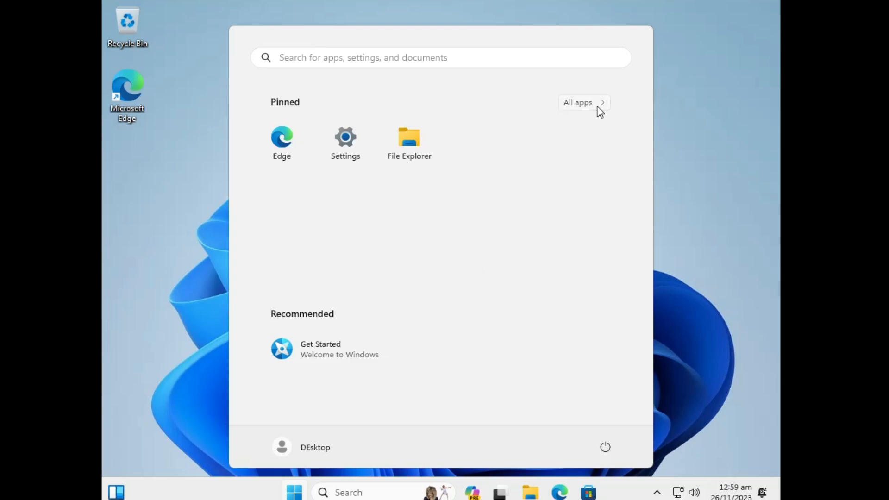
# - Show the All apps list in the Start menu
pyautogui.click(578, 103)
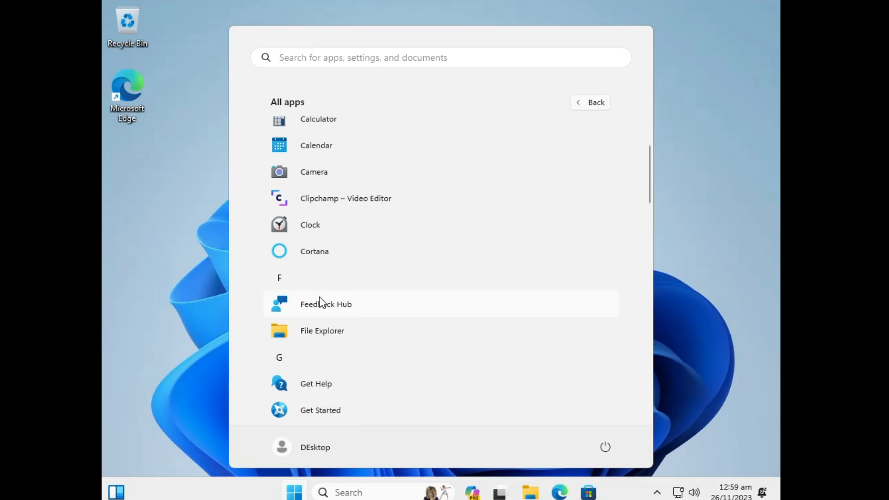
pyautogui.moveTo(368, 224)
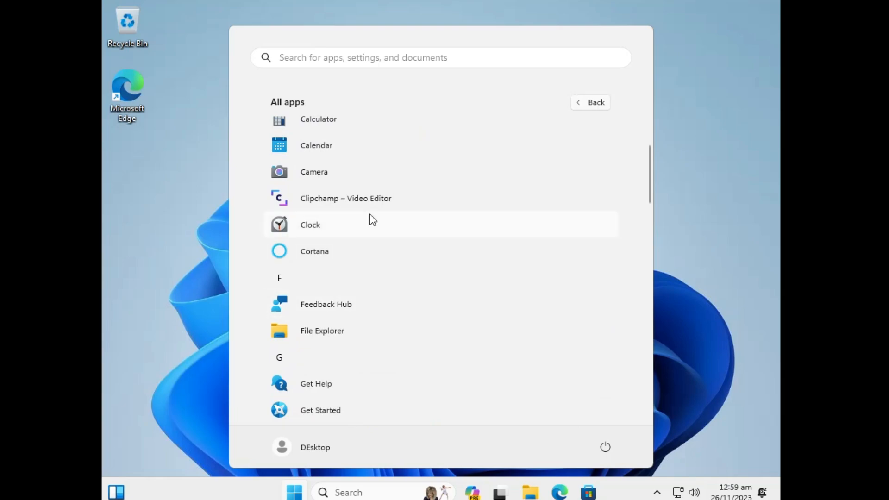
pyautogui.scroll(3)
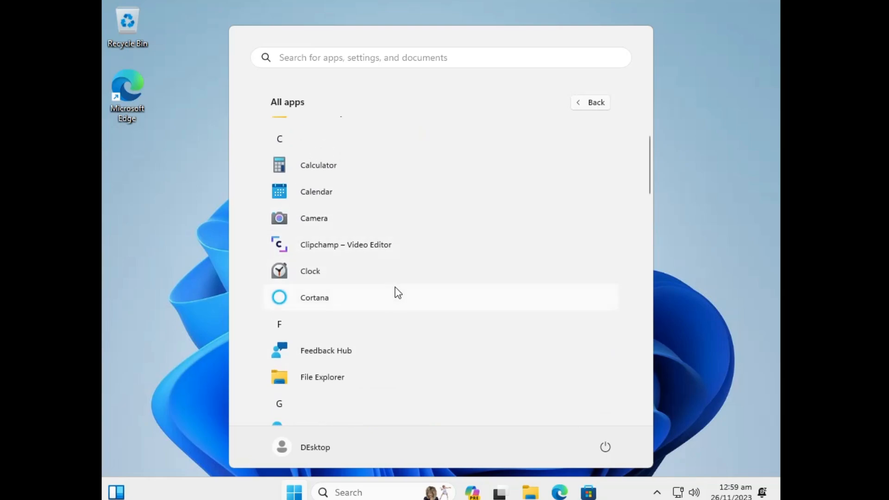
pyautogui.moveTo(367, 250)
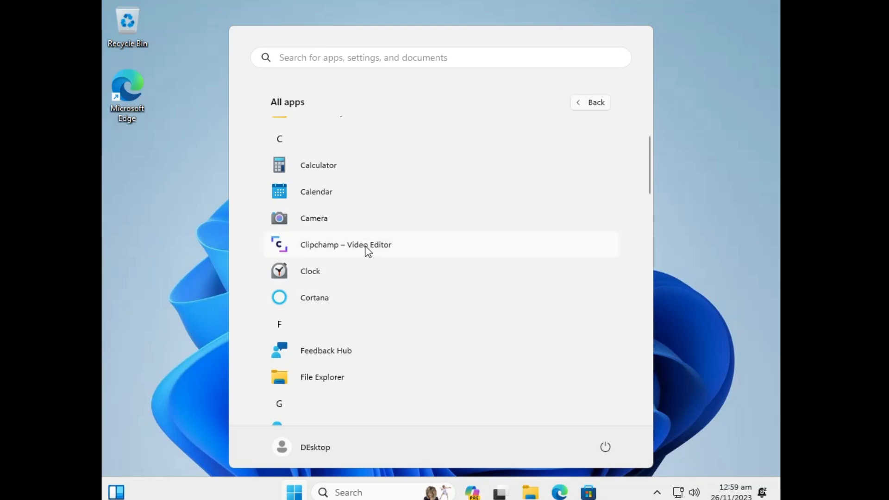
pyautogui.moveTo(419, 254)
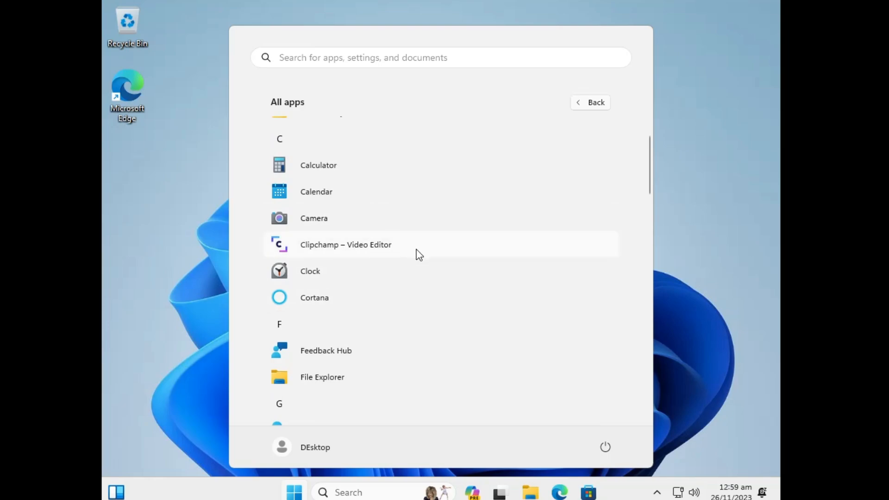
# - Uninstall Feedback Hub from the All apps list and confirm the removal
pyautogui.rightClick(346, 245)
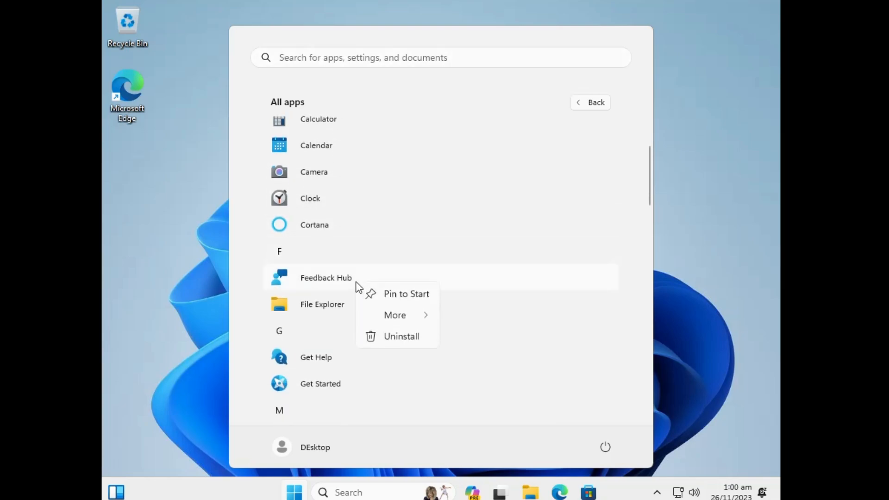
pyautogui.click(401, 335)
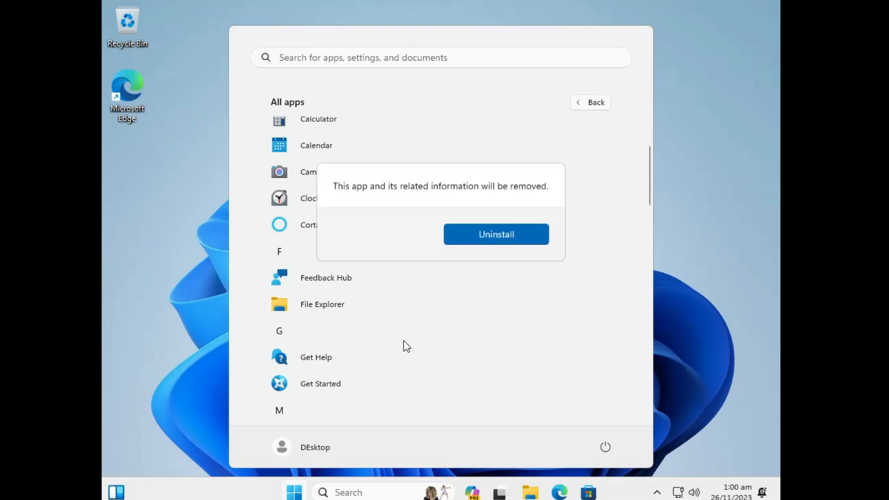
pyautogui.click(522, 247)
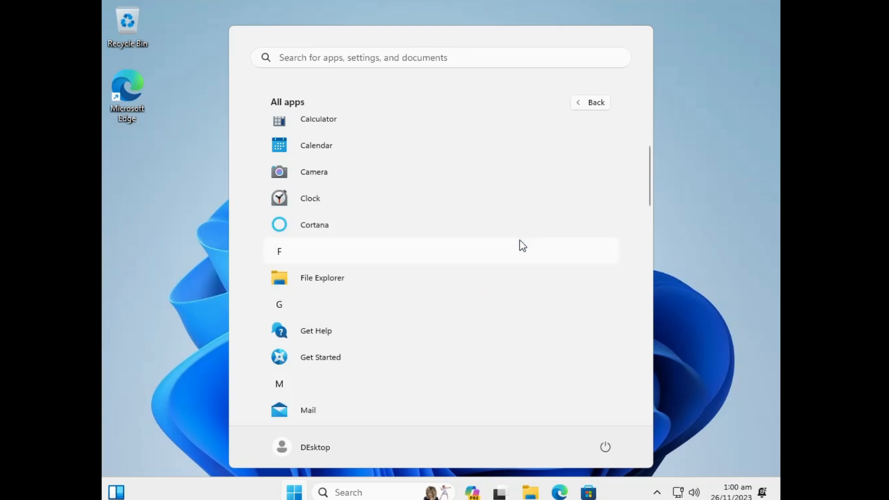
pyautogui.scroll(-3)
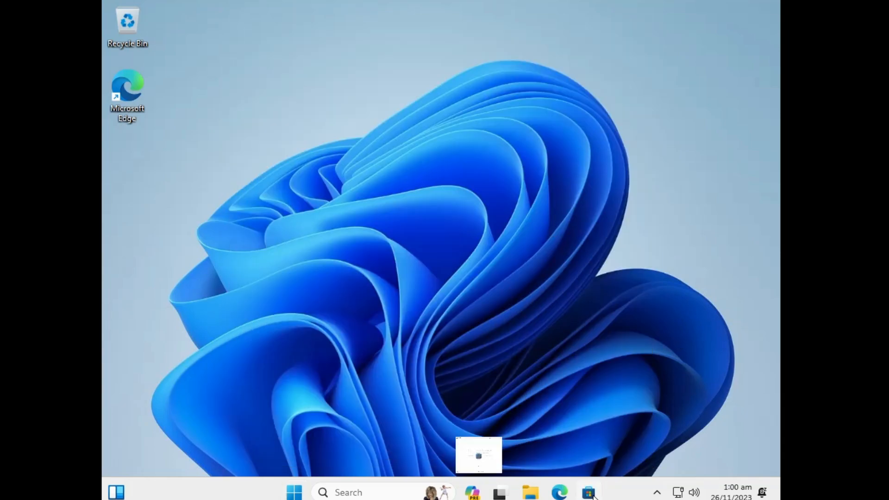
pyautogui.click(588, 492)
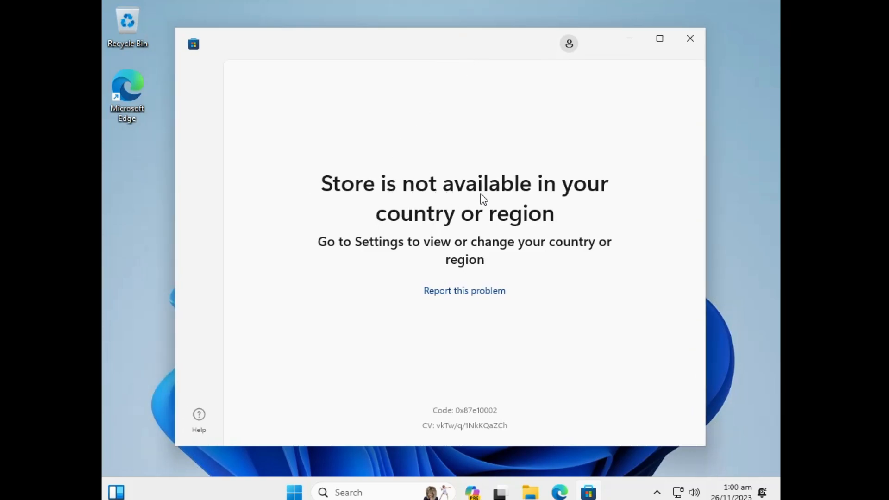
pyautogui.moveTo(499, 236)
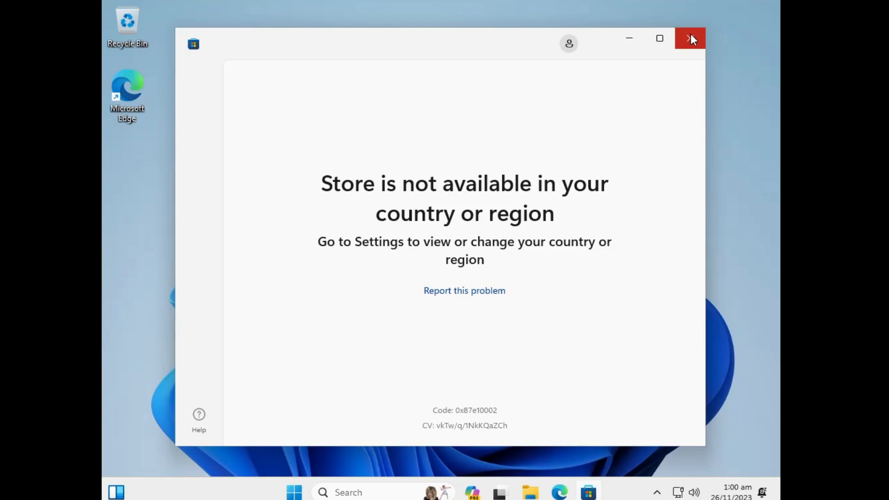
pyautogui.click(689, 39)
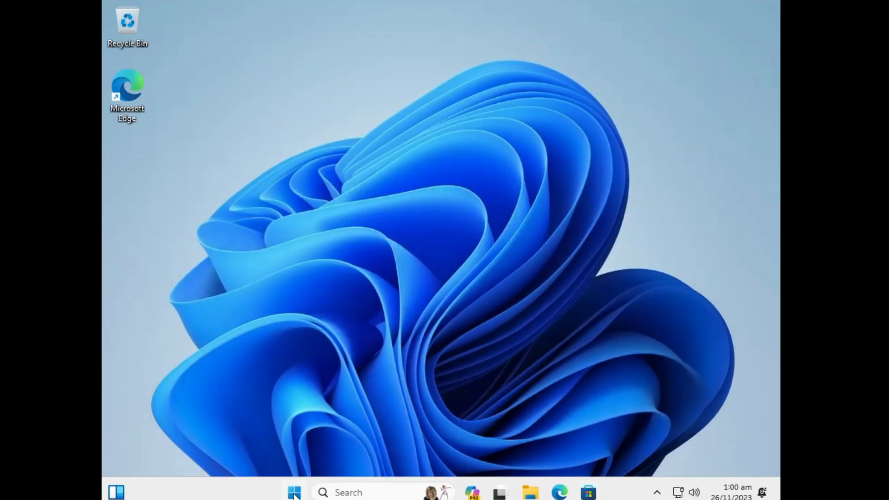
pyautogui.moveTo(278, 360)
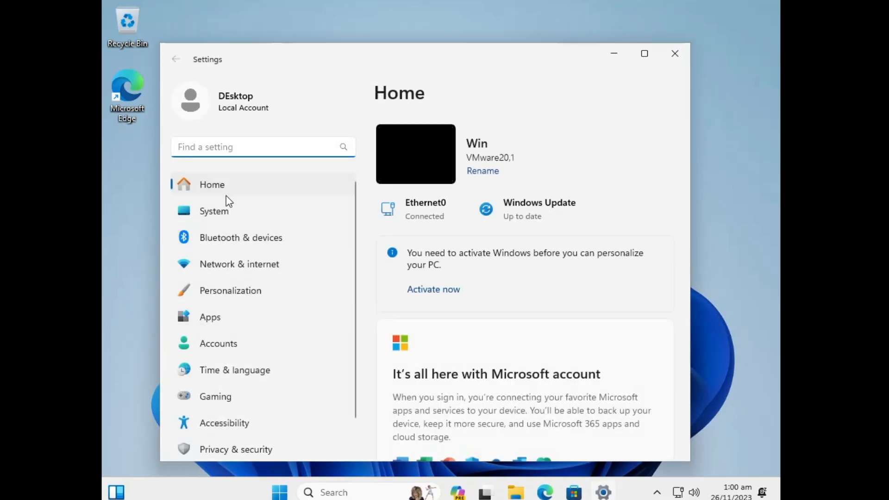
# - Set Country or region to United States under Time & language > Language & region, then close Settings
pyautogui.scroll(-3)
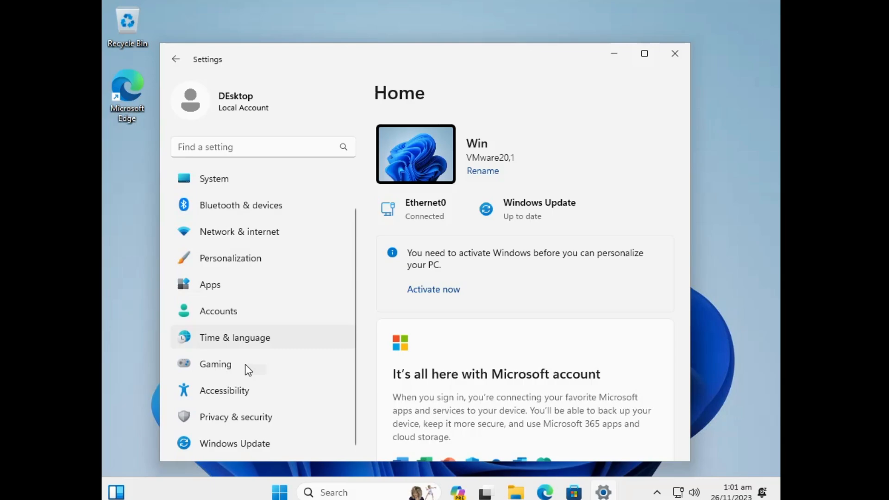
pyautogui.click(235, 338)
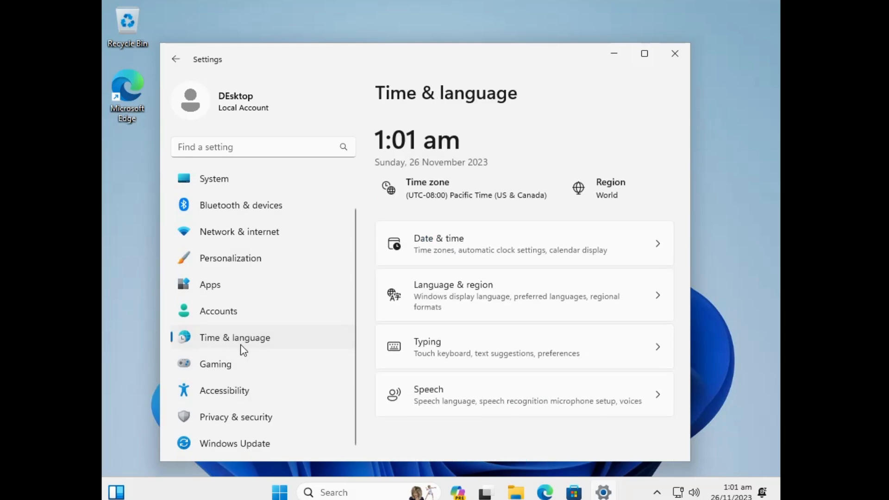
pyautogui.moveTo(493, 300)
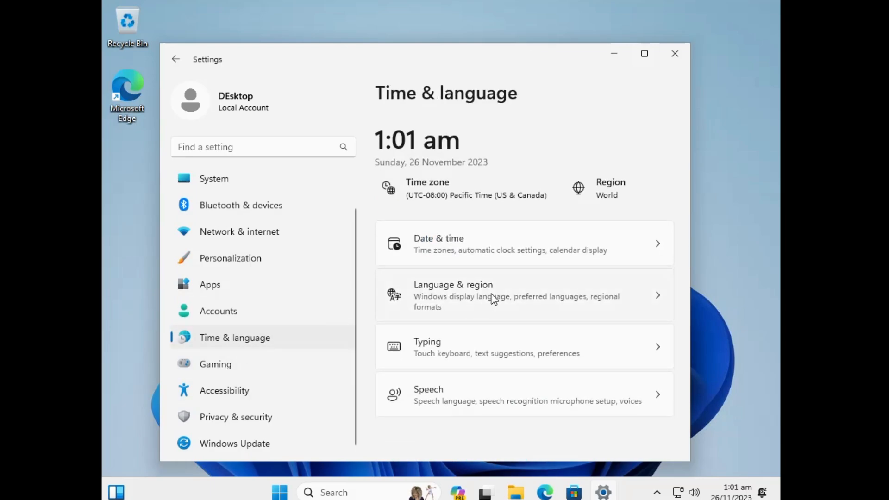
pyautogui.click(493, 295)
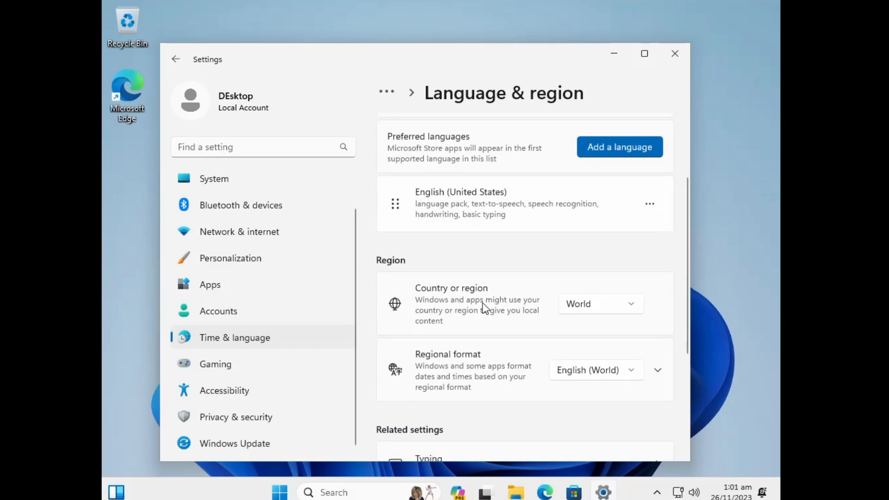
pyautogui.click(599, 303)
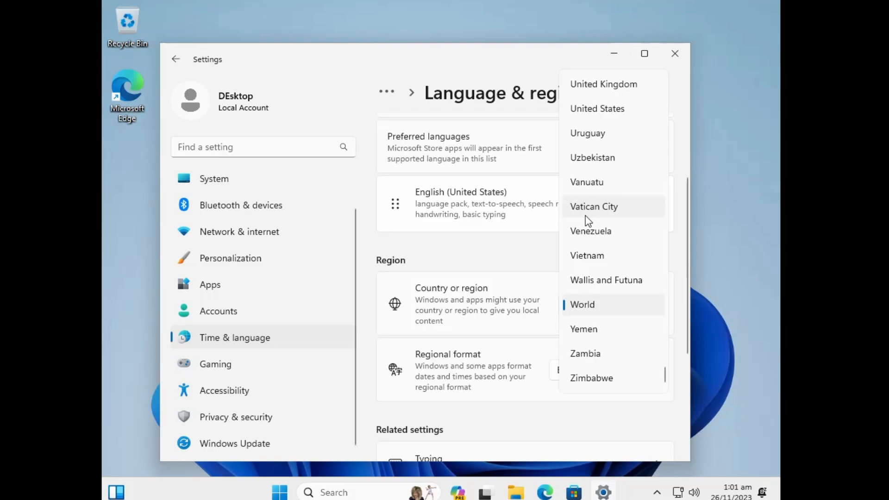
pyautogui.moveTo(593, 133)
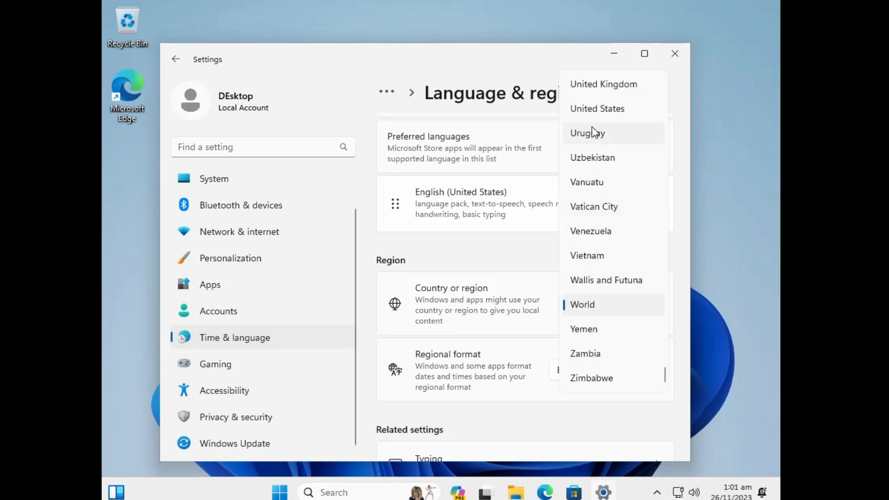
pyautogui.moveTo(597, 109)
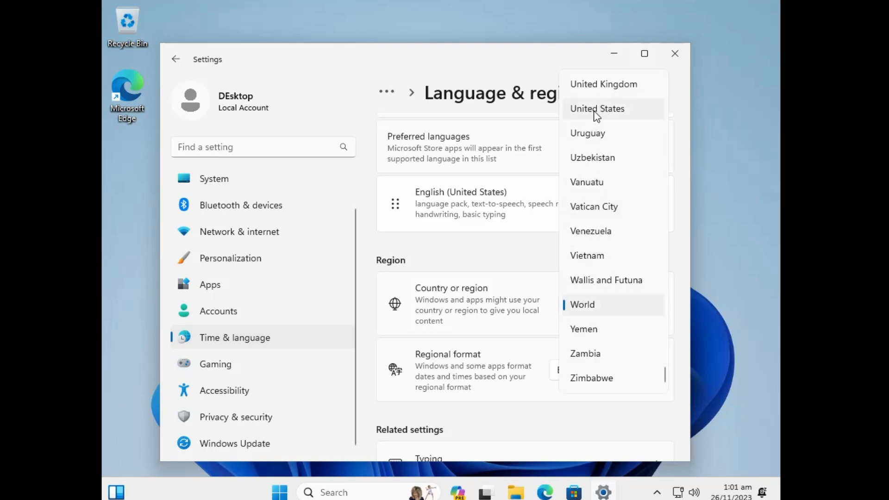
pyautogui.click(596, 108)
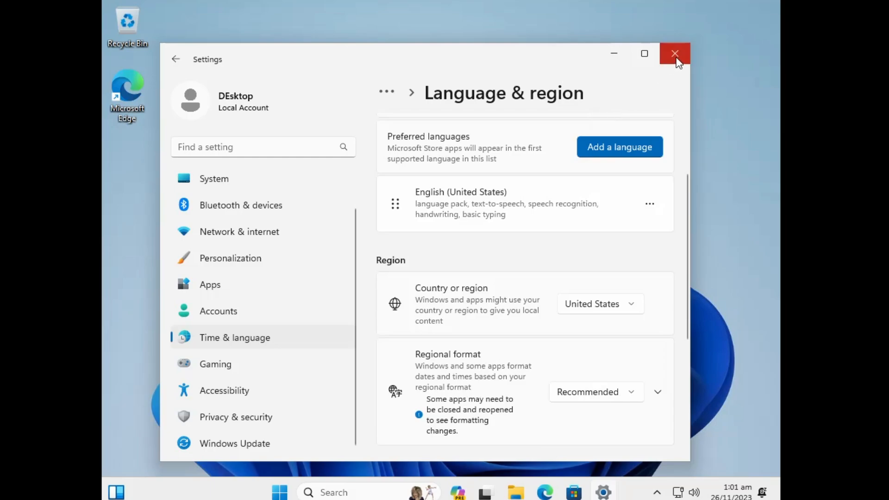
pyautogui.click(674, 53)
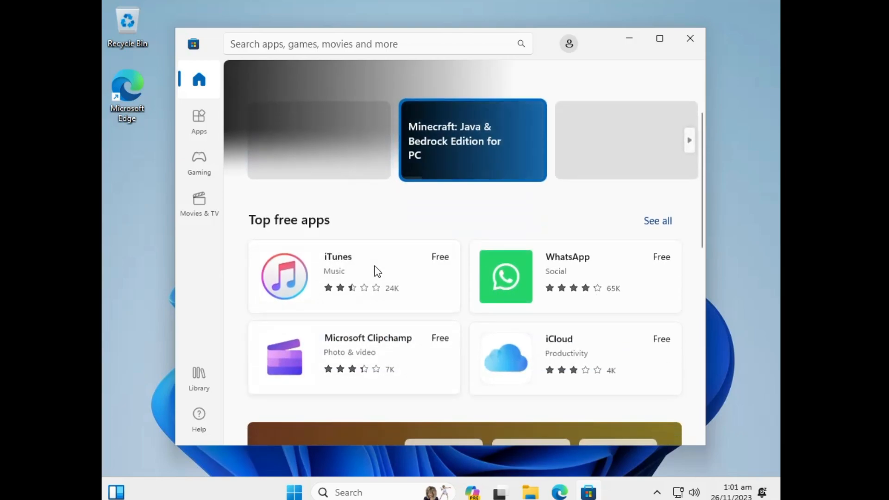
# - Get Spotify - Music and Podcasts from the Store and dismiss the account menu without signing in
pyautogui.scroll(-3)
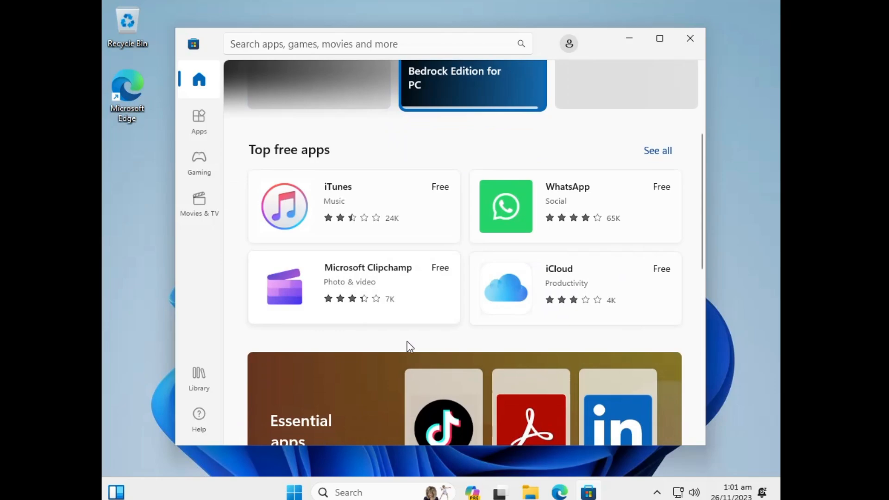
pyautogui.scroll(-3)
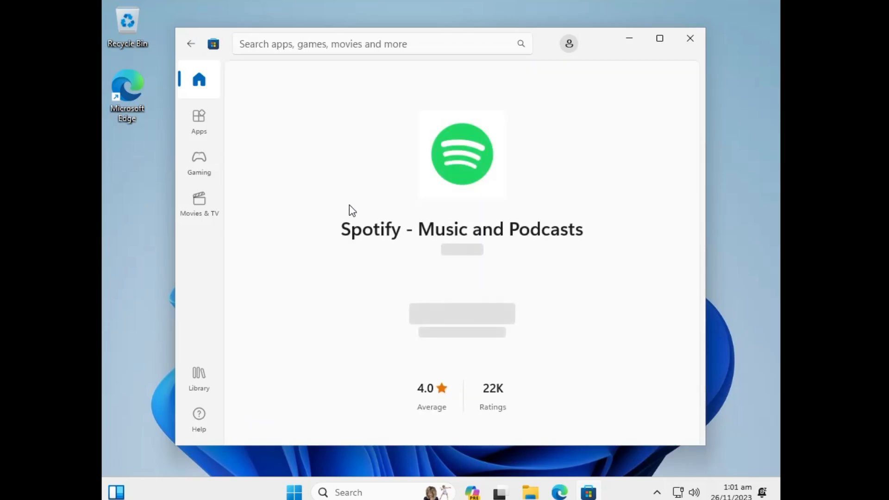
pyautogui.click(461, 308)
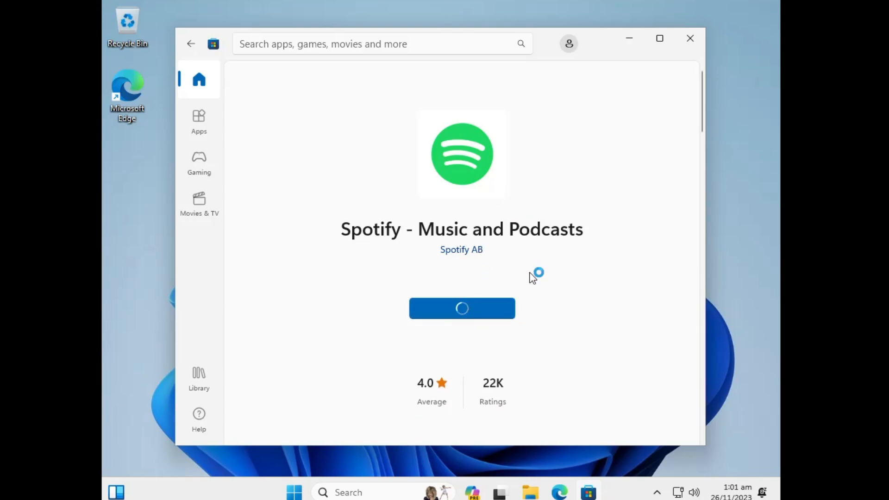
pyautogui.click(568, 43)
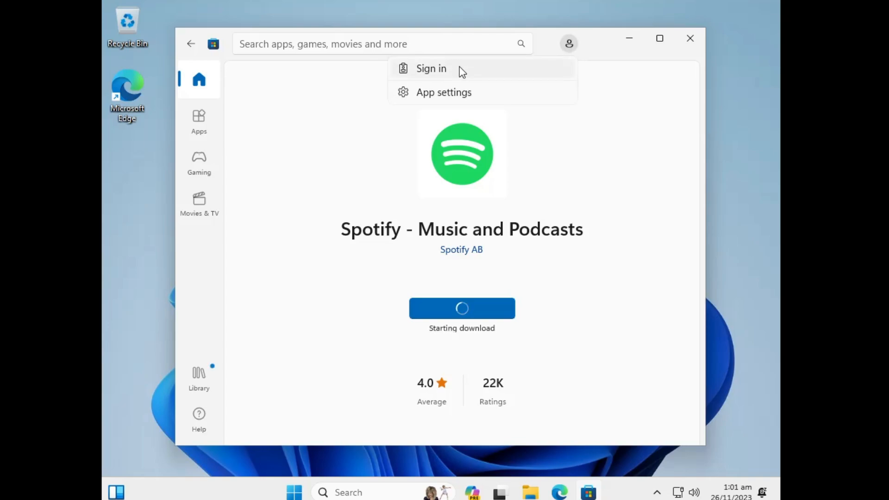
pyautogui.click(631, 116)
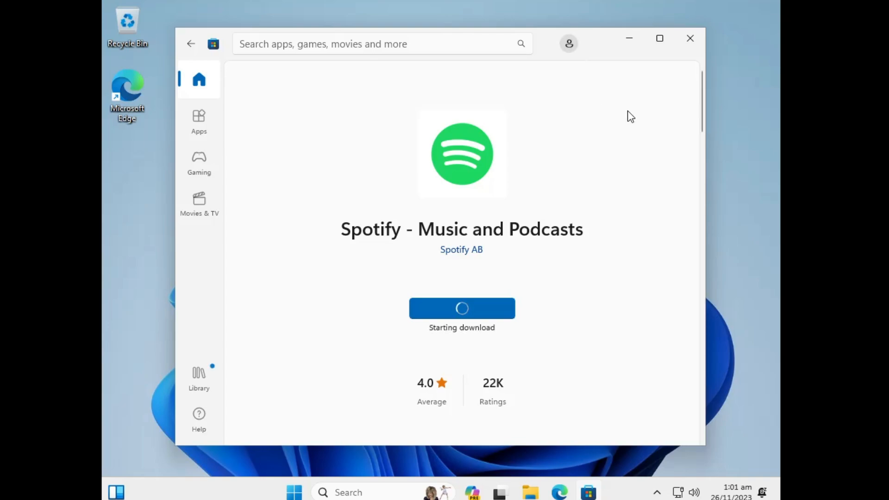
pyautogui.moveTo(465, 198)
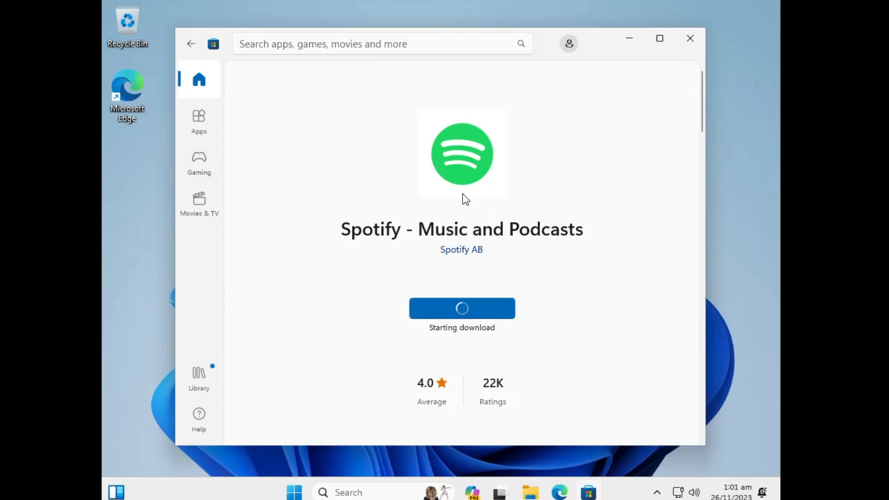
pyautogui.moveTo(571, 70)
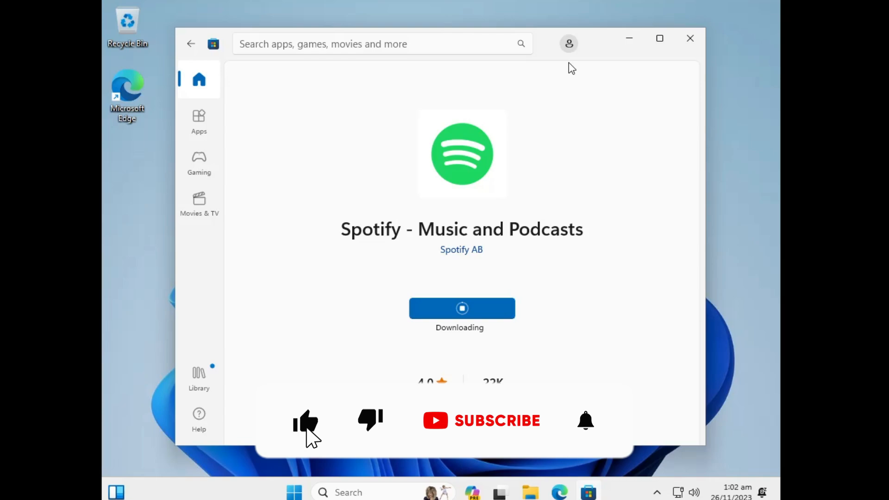
# - Stay on the Spotify Store page until its status shows Downloading
pyautogui.click(497, 420)
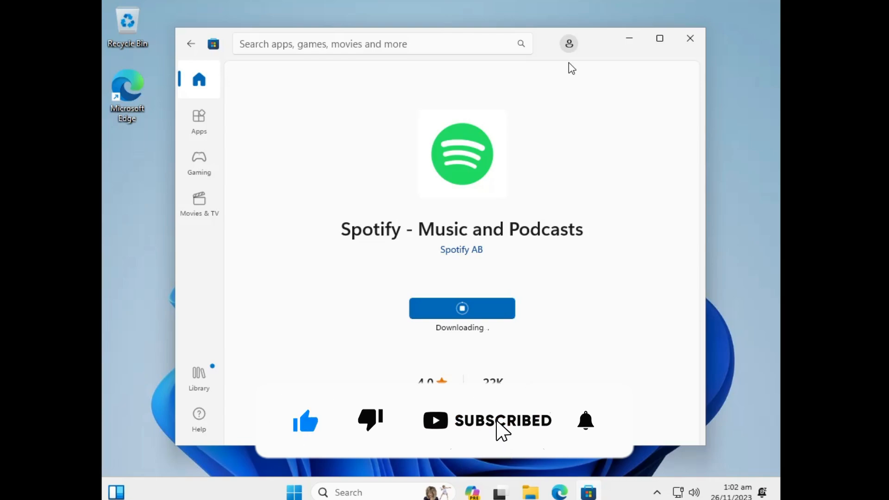